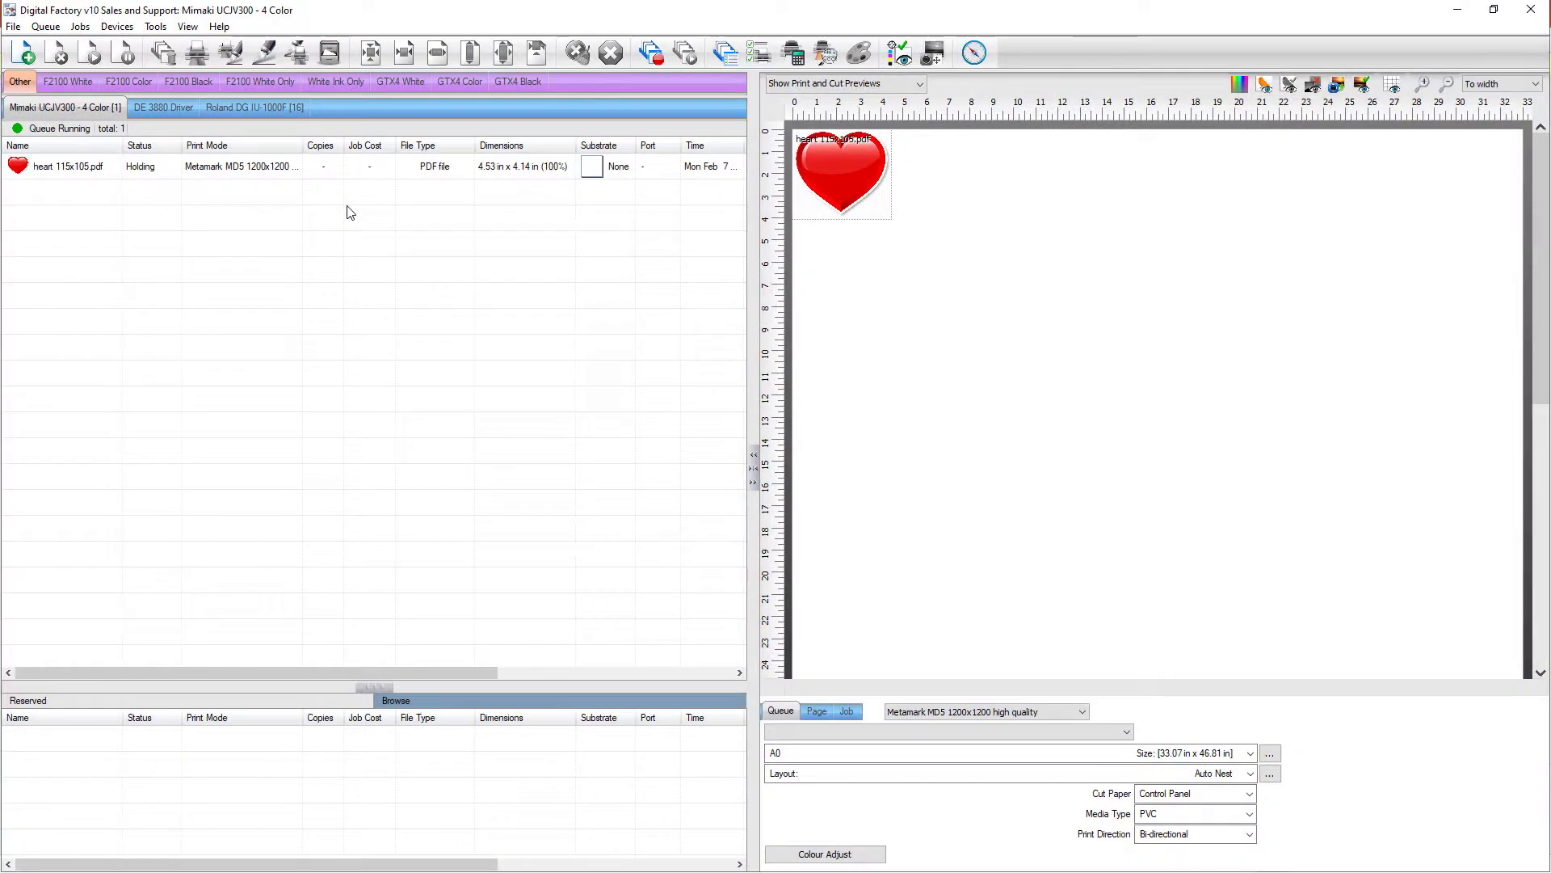
- Open the queued heart 115x105.pdf job in the Variable Data Wizard via its right-click menu
right_click(66, 165)
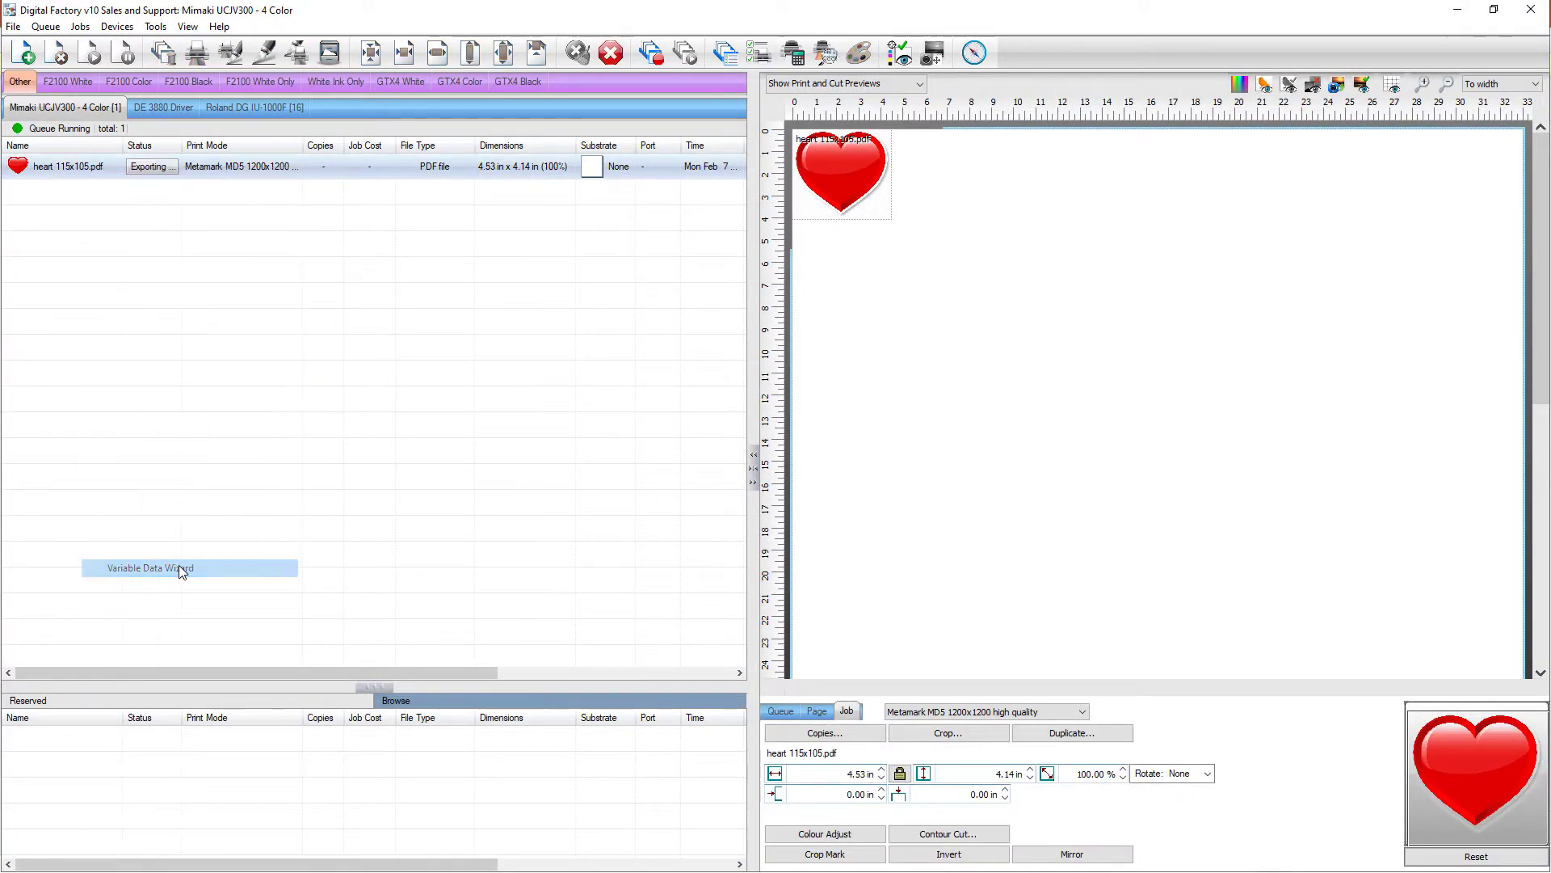
click(150, 567)
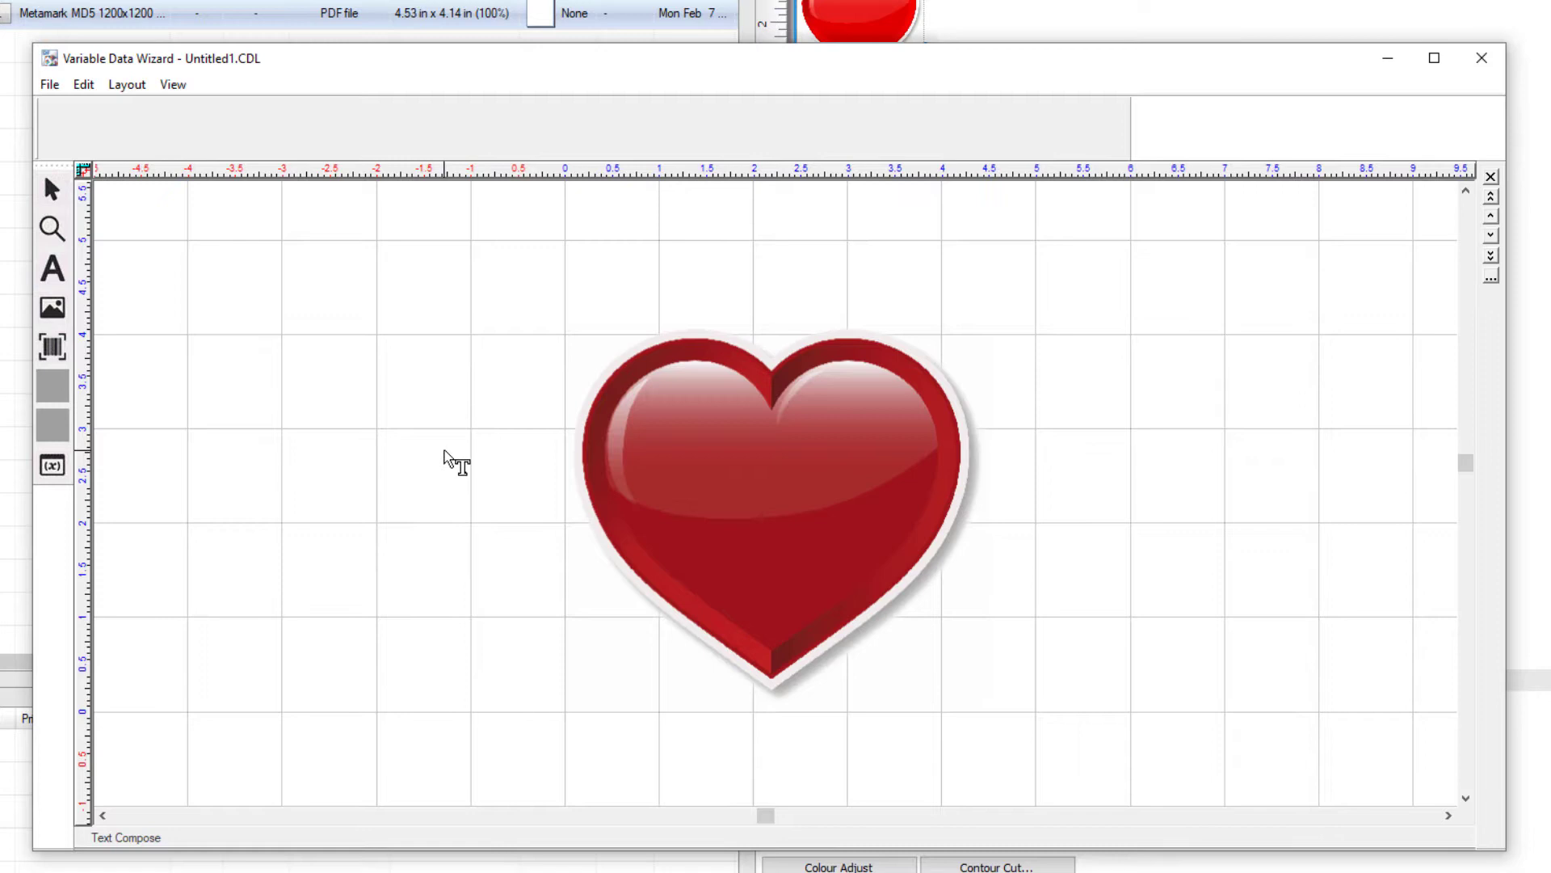
- Add a 'Partner & Partner' text frame across the heart's middle in Brush Script MT Italic
drag(446, 456, 1099, 513)
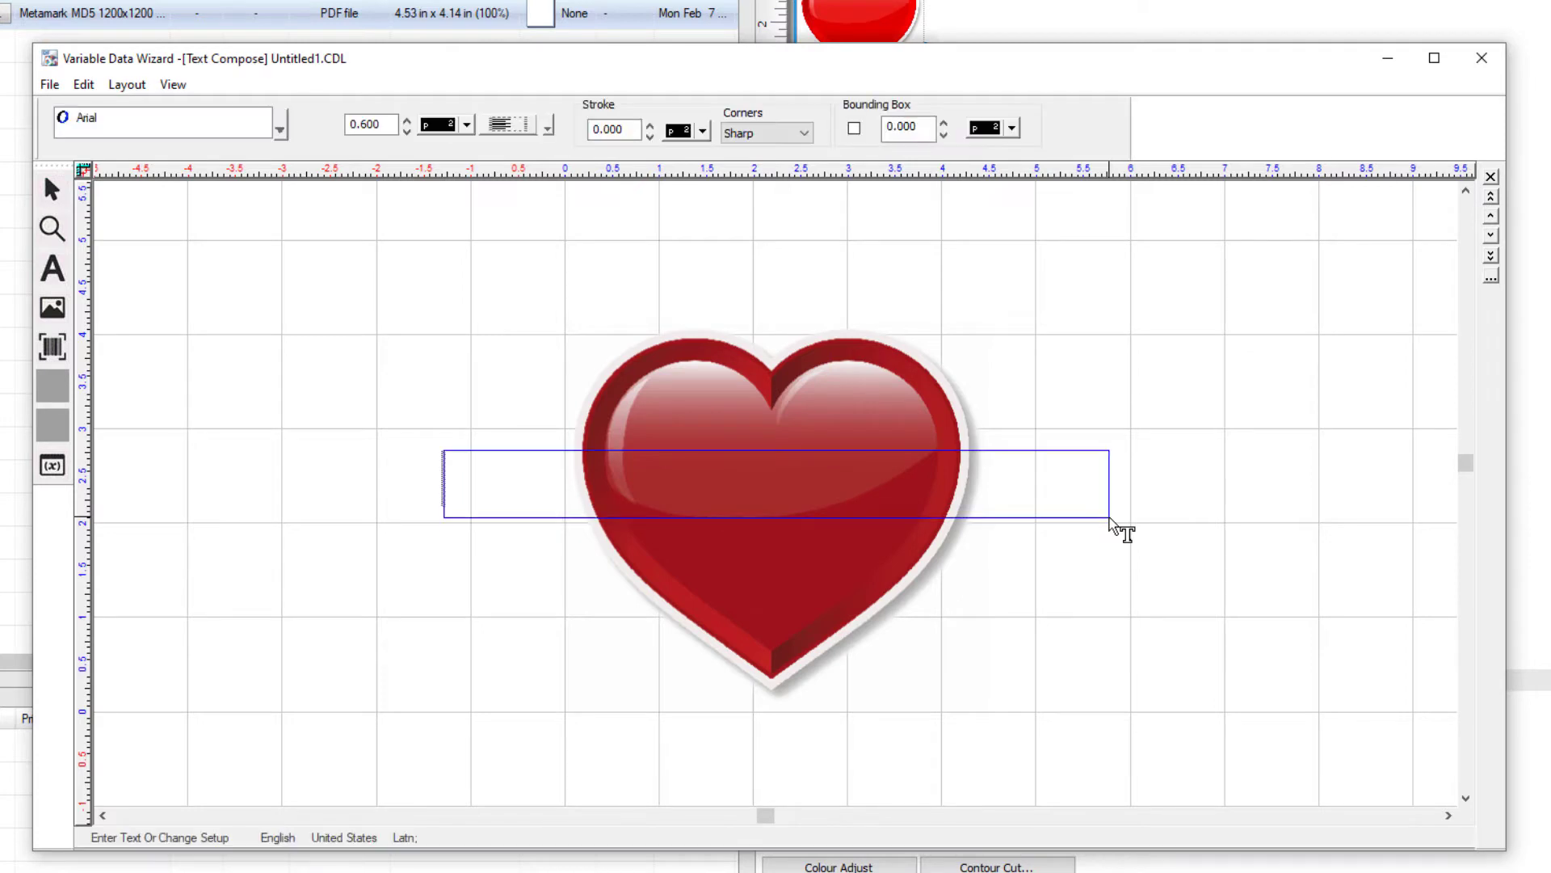
text(Bartho)
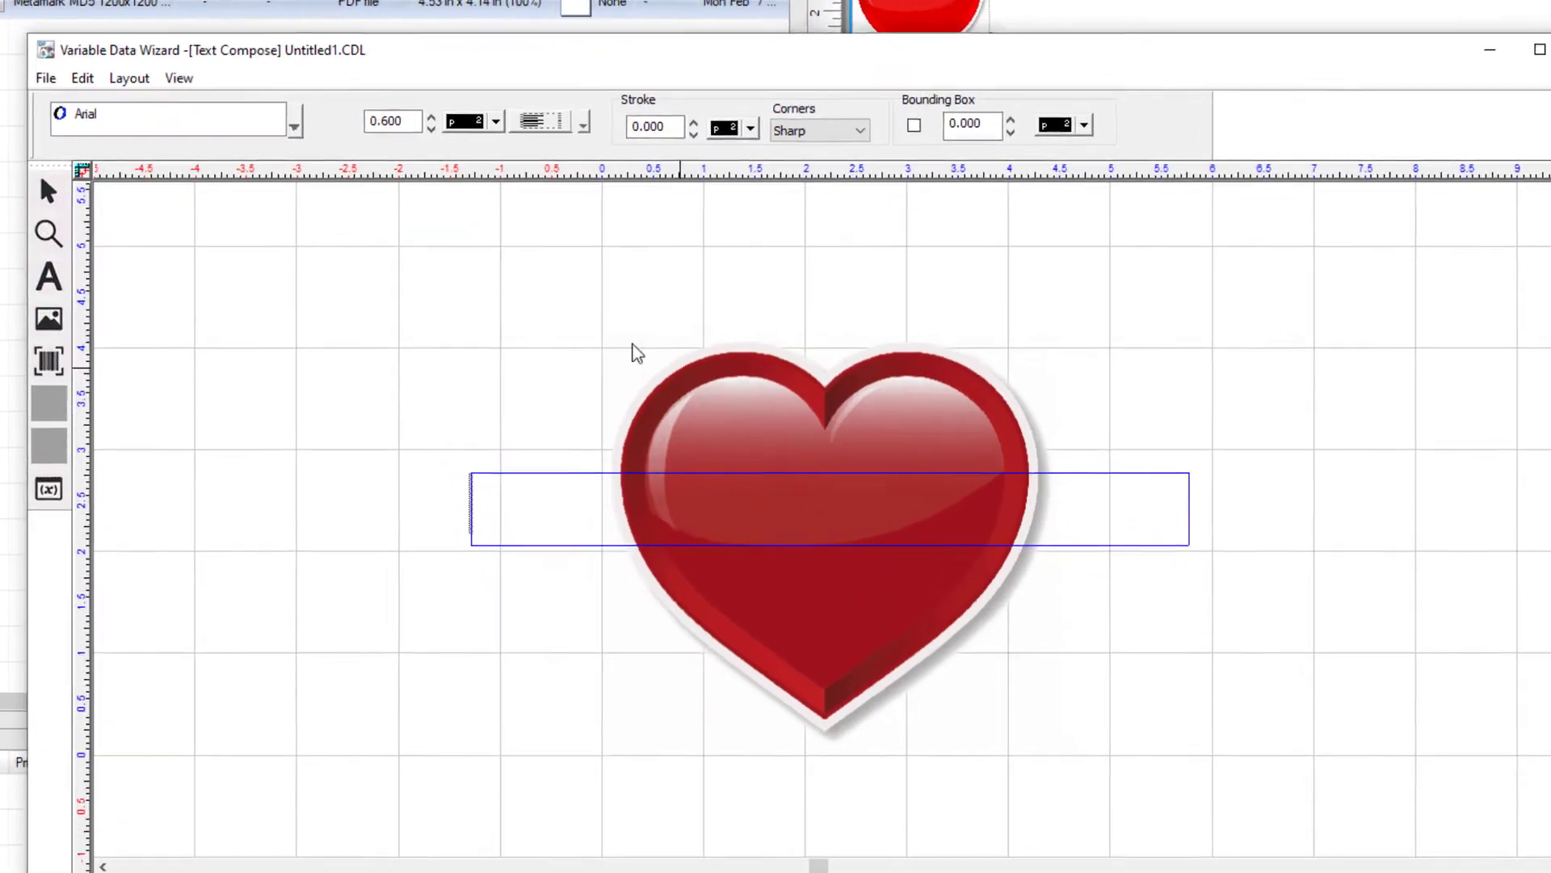
click(294, 125)
text(0.79)
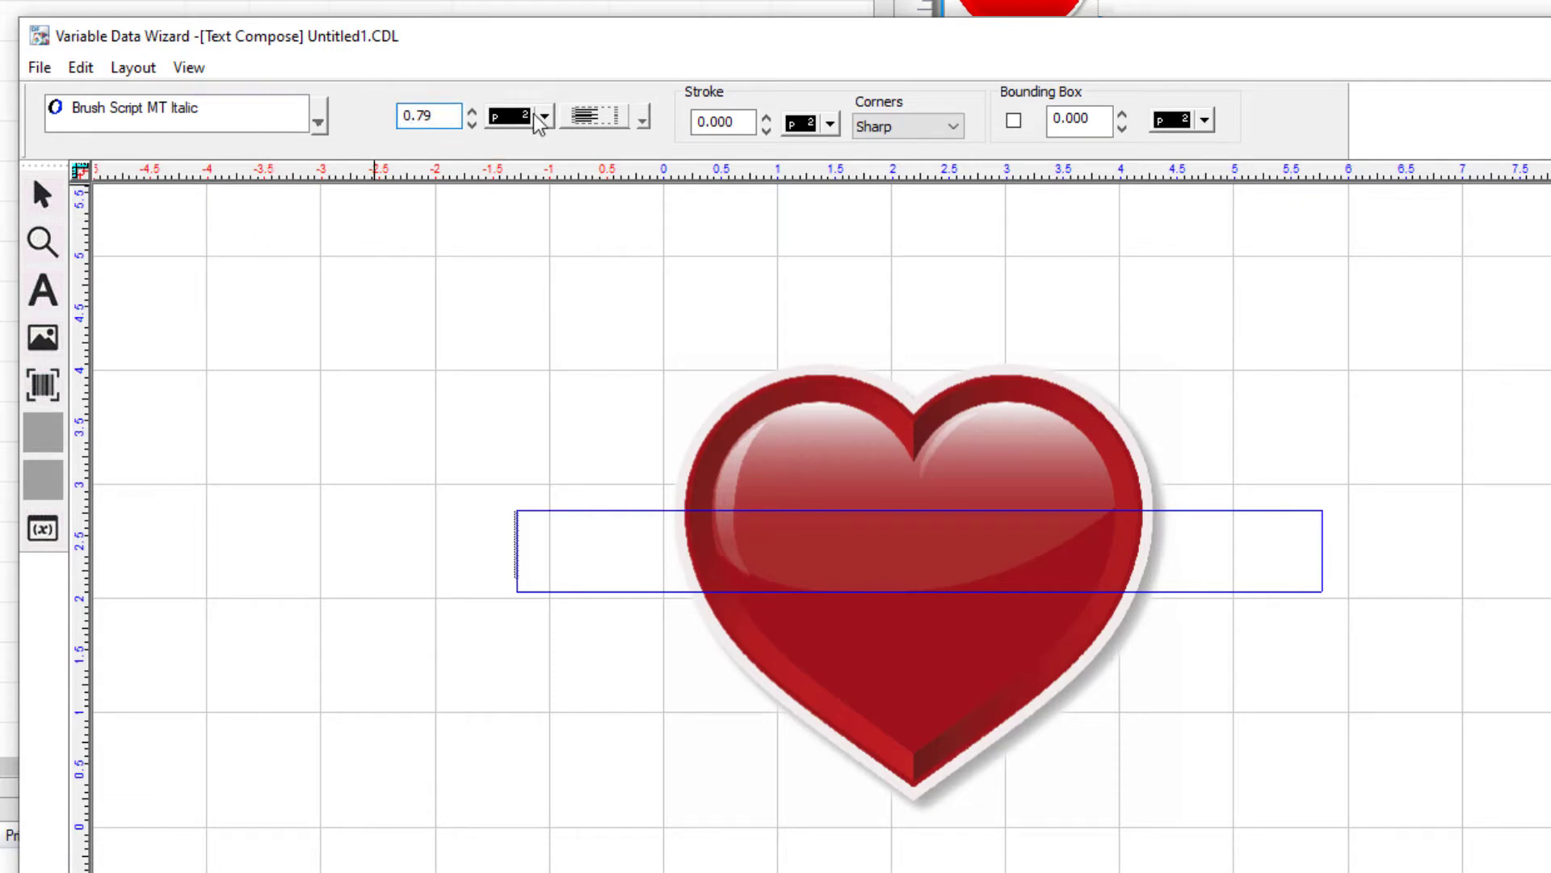
click(643, 116)
text(Partner & Partner)
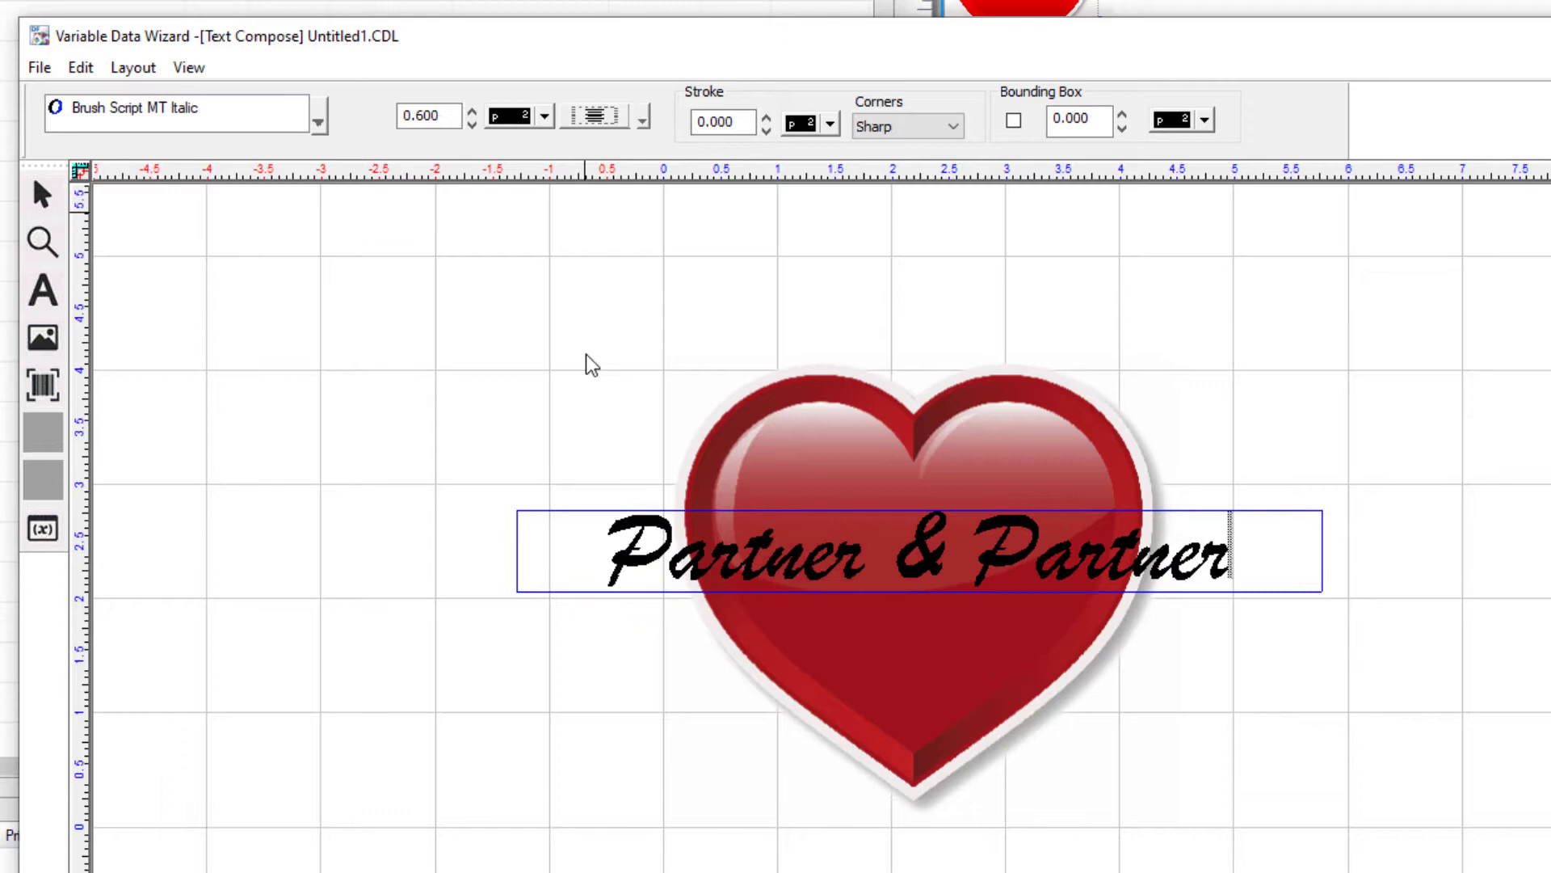
- Make the lettering white with a .02 black stroke outline
click(544, 116)
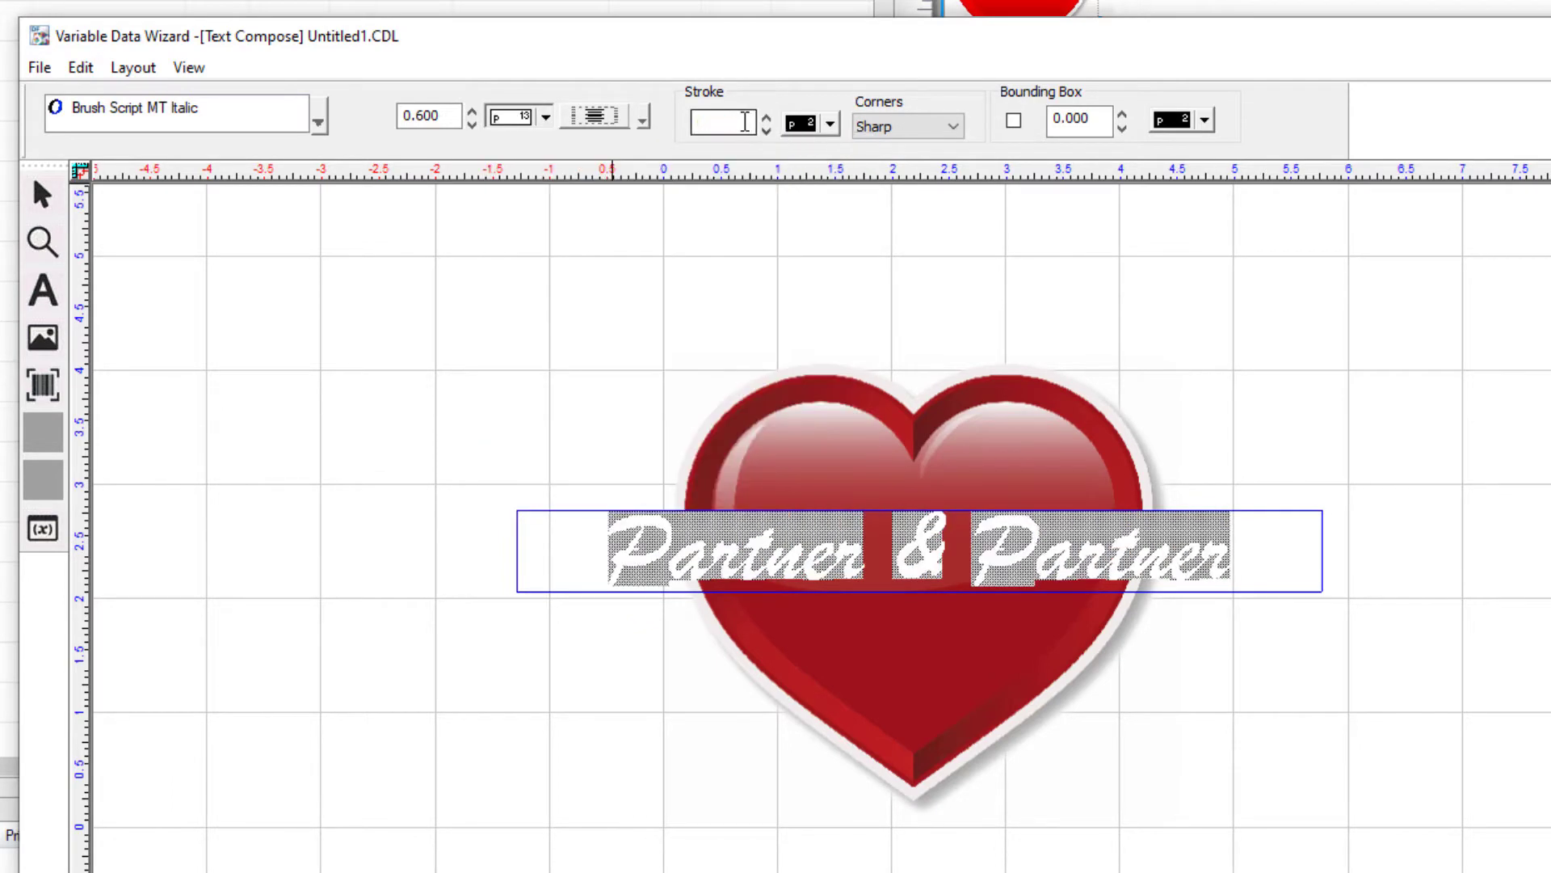
text(.02)
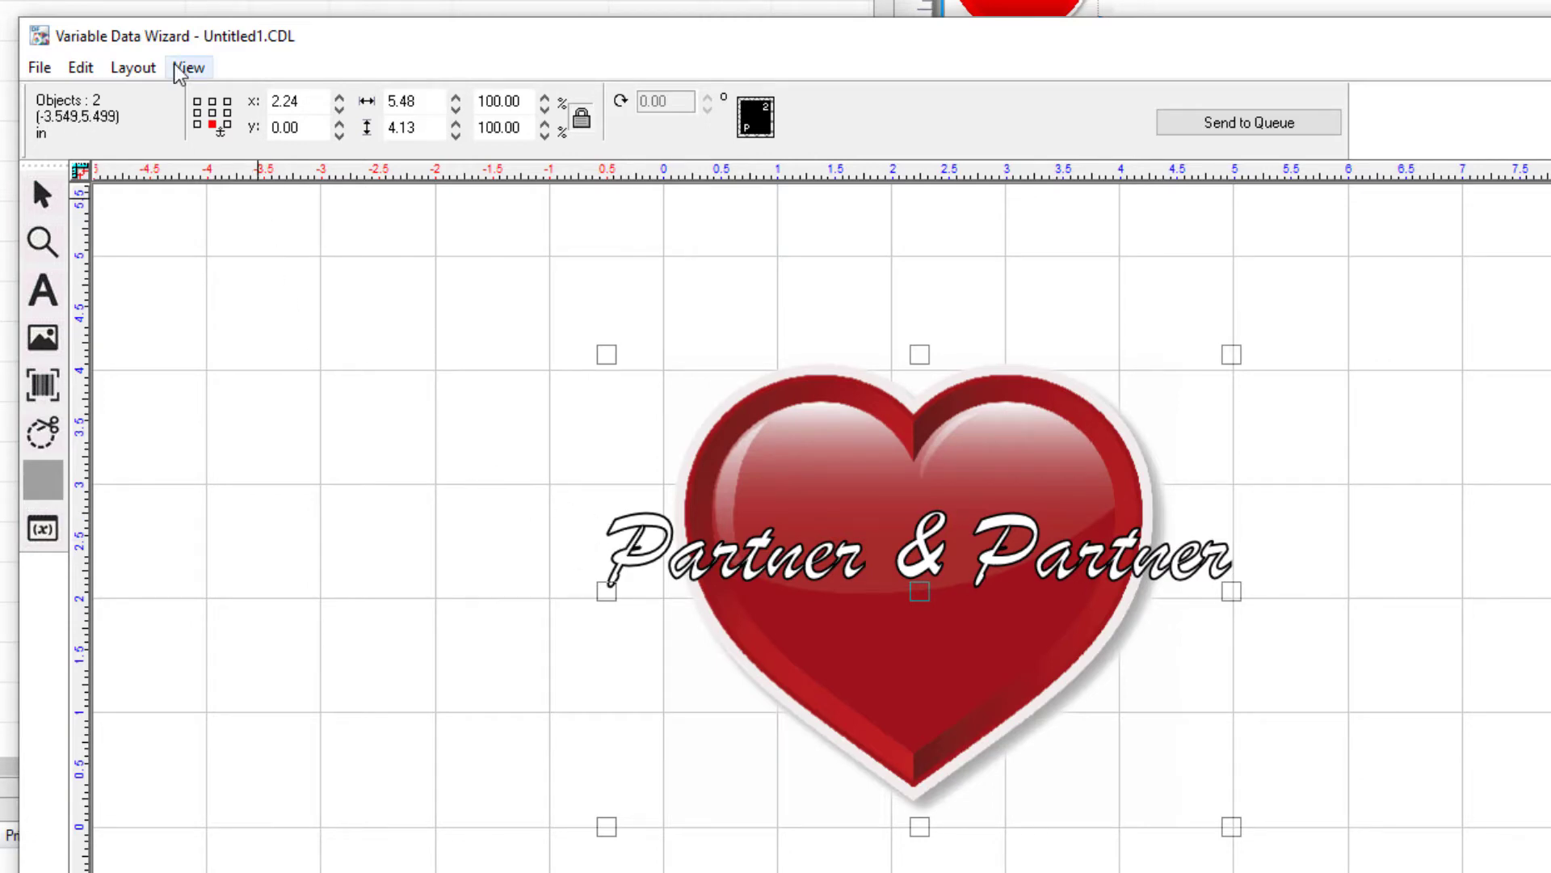
- Centre the design on the page horizontally and vertically via Align to Page Size, then deselect
click(131, 68)
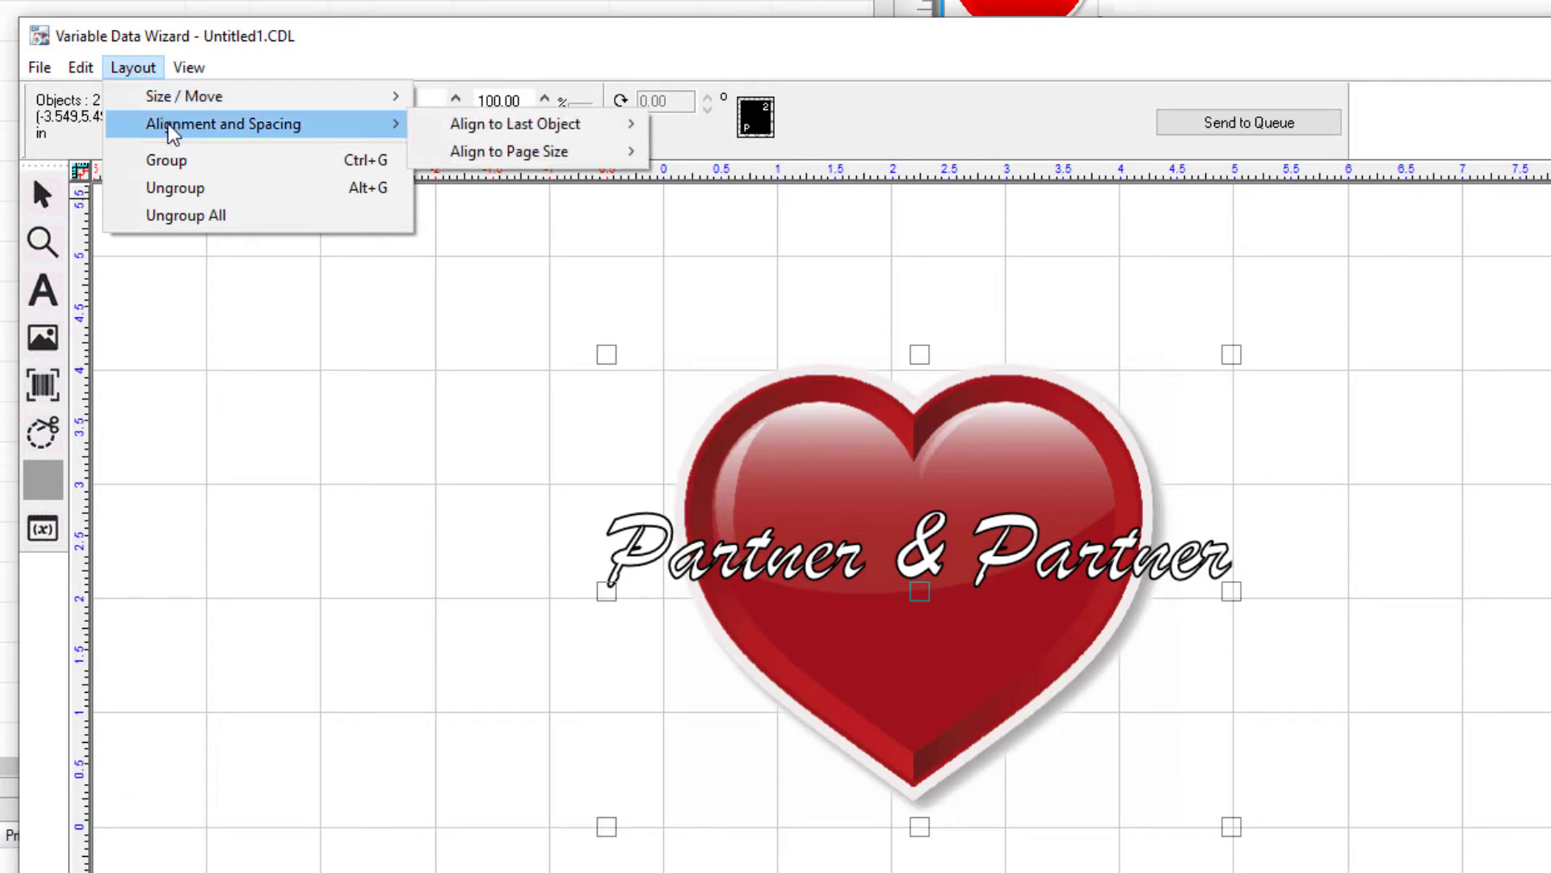
mouse_move(284, 131)
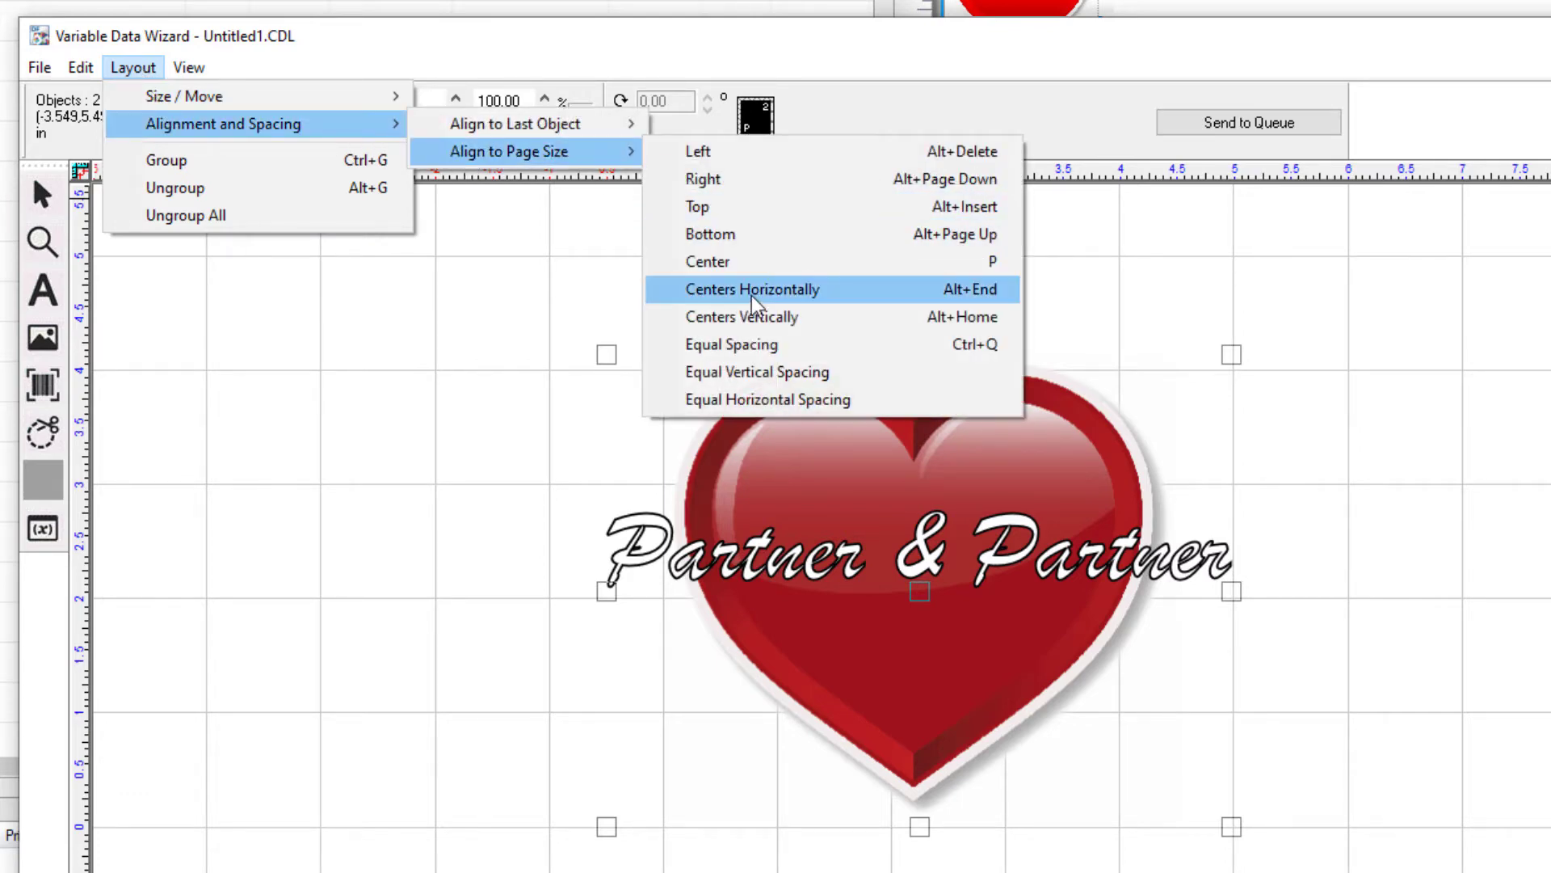
click(752, 289)
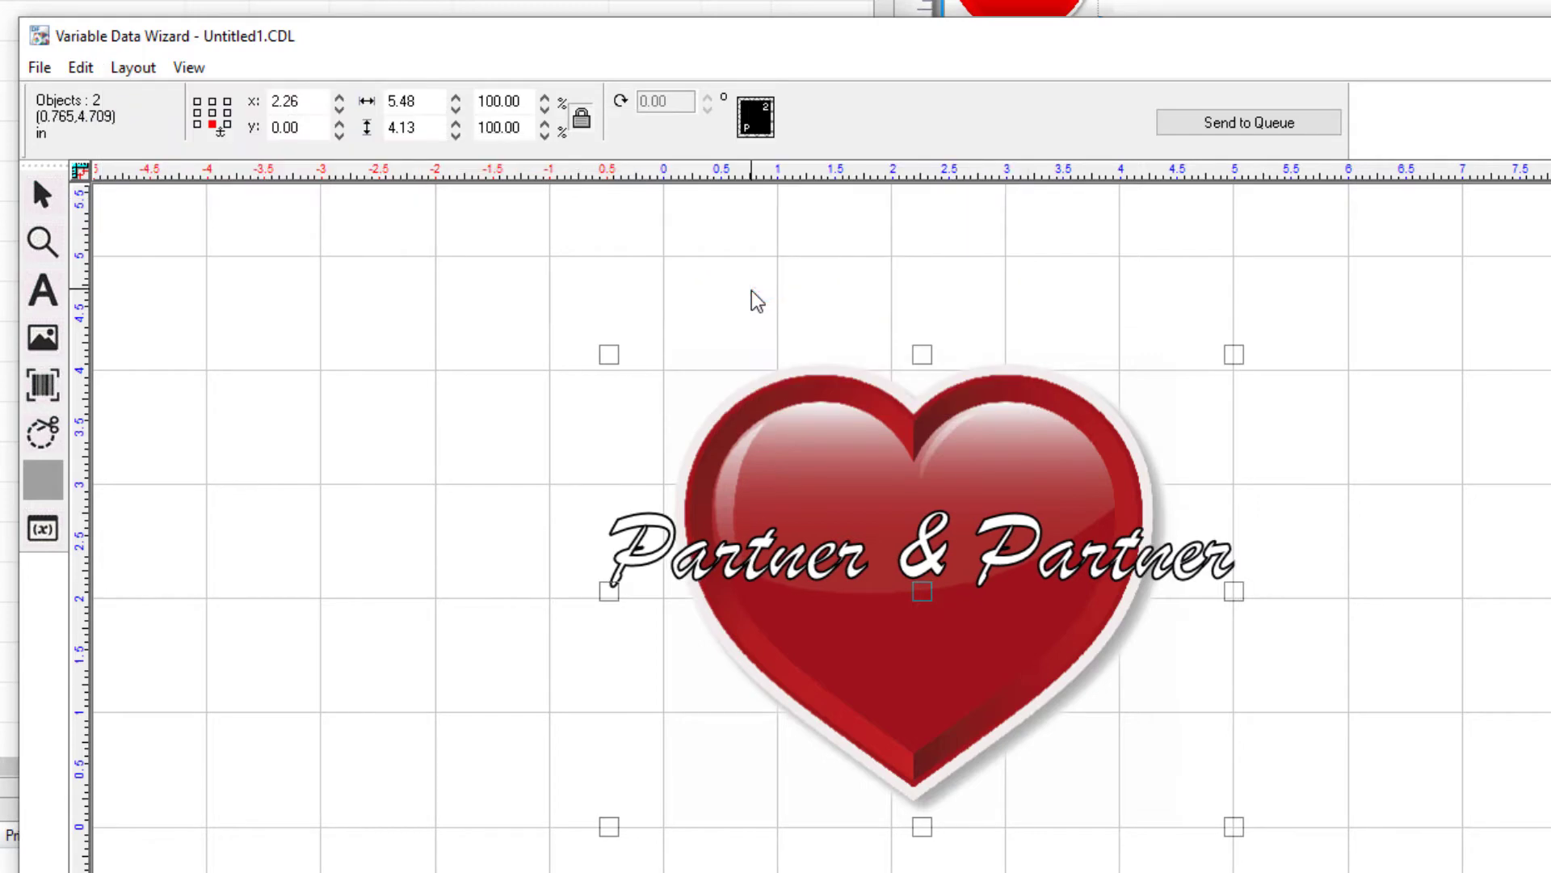
key(alt)
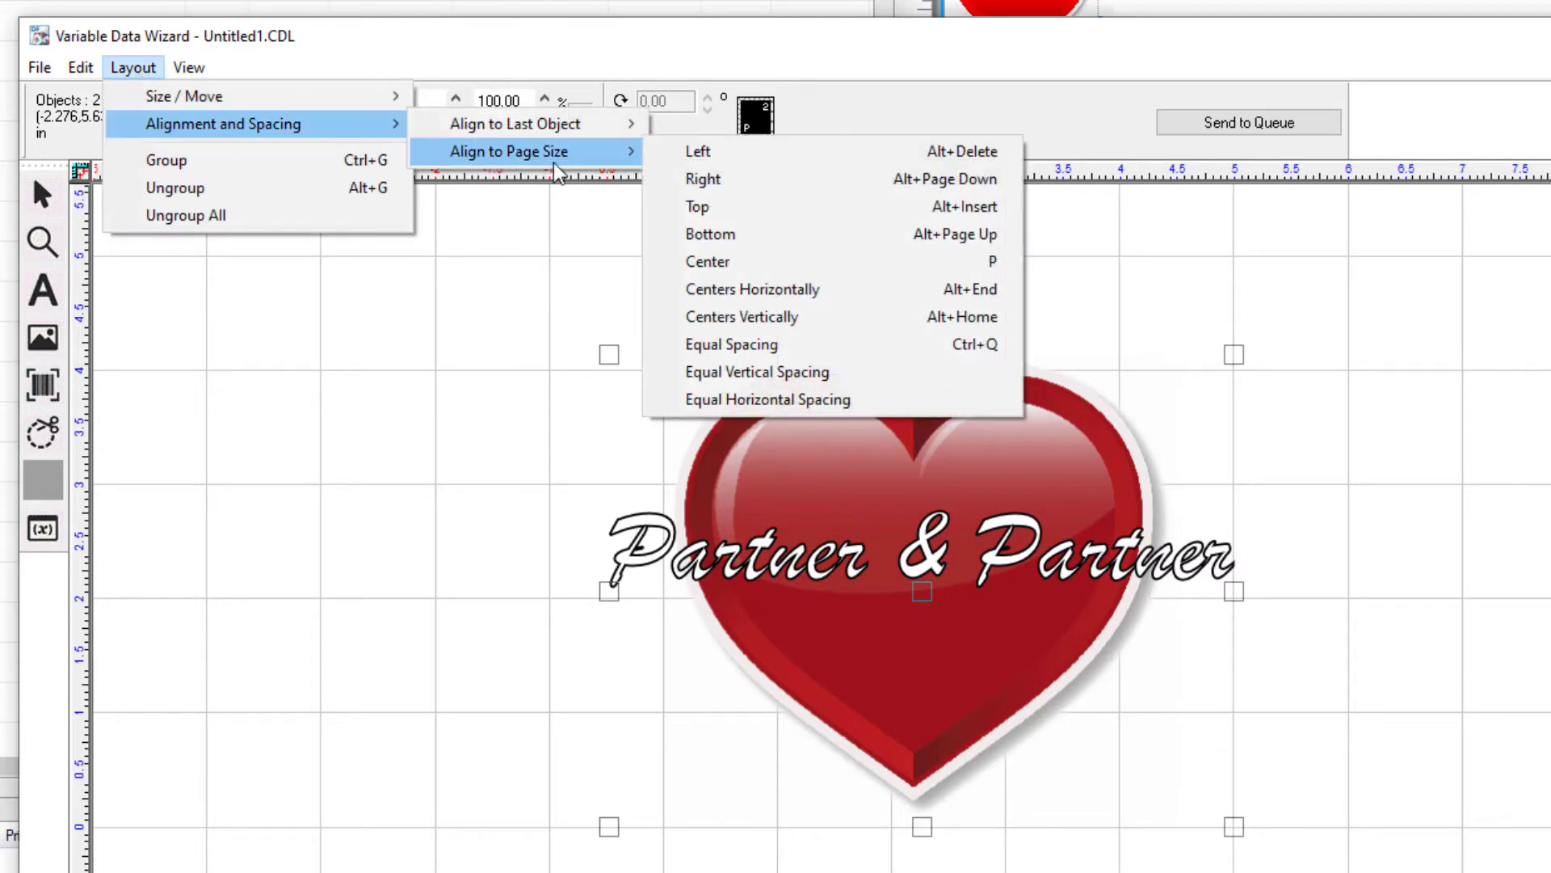
mouse_move(741, 317)
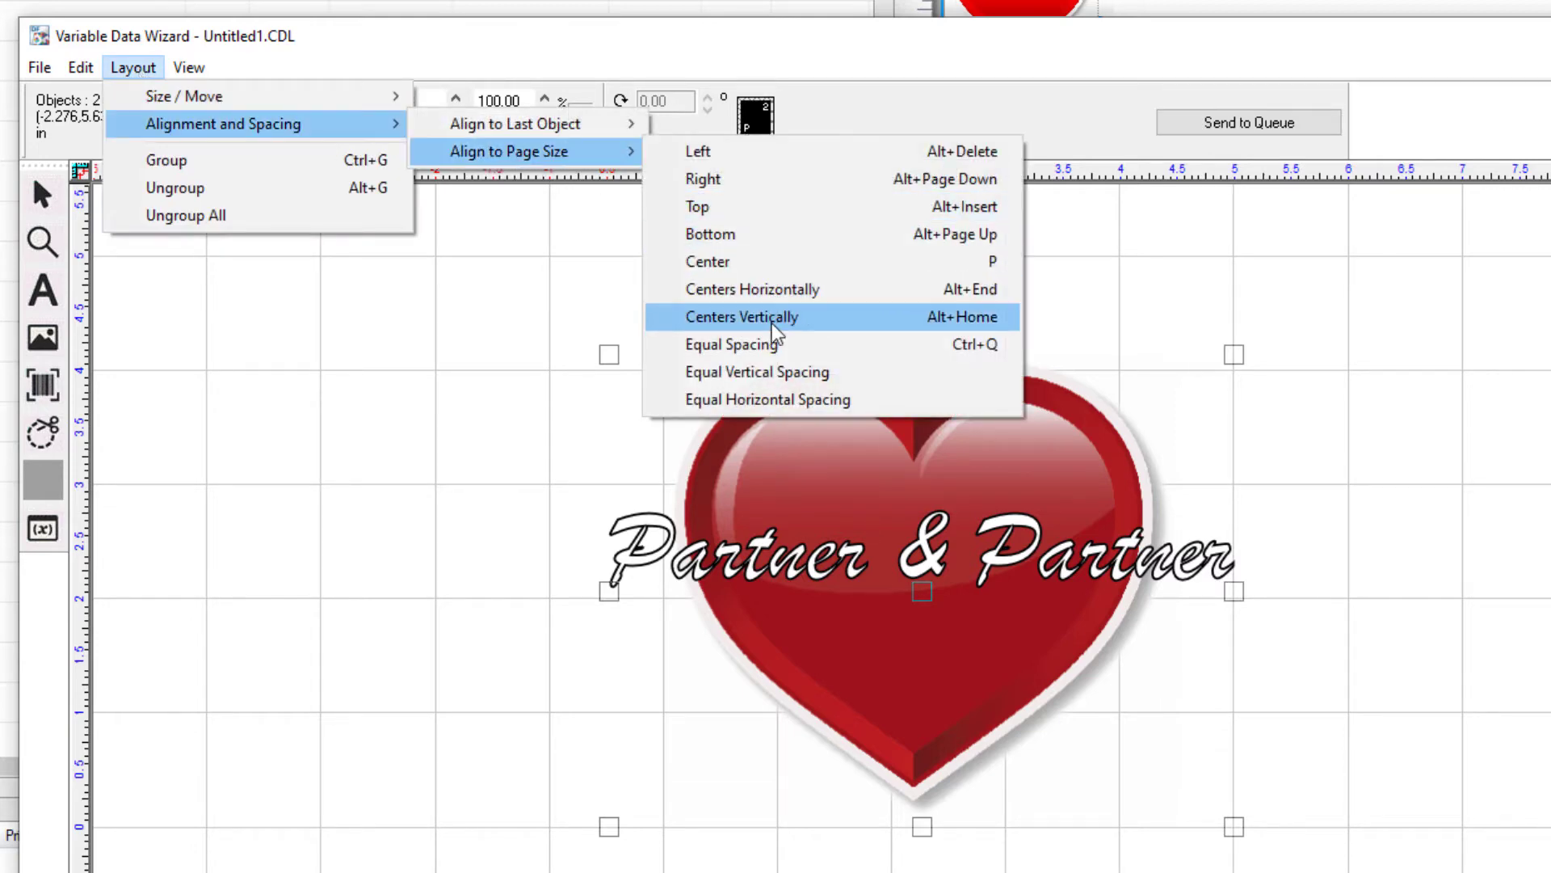
click(741, 317)
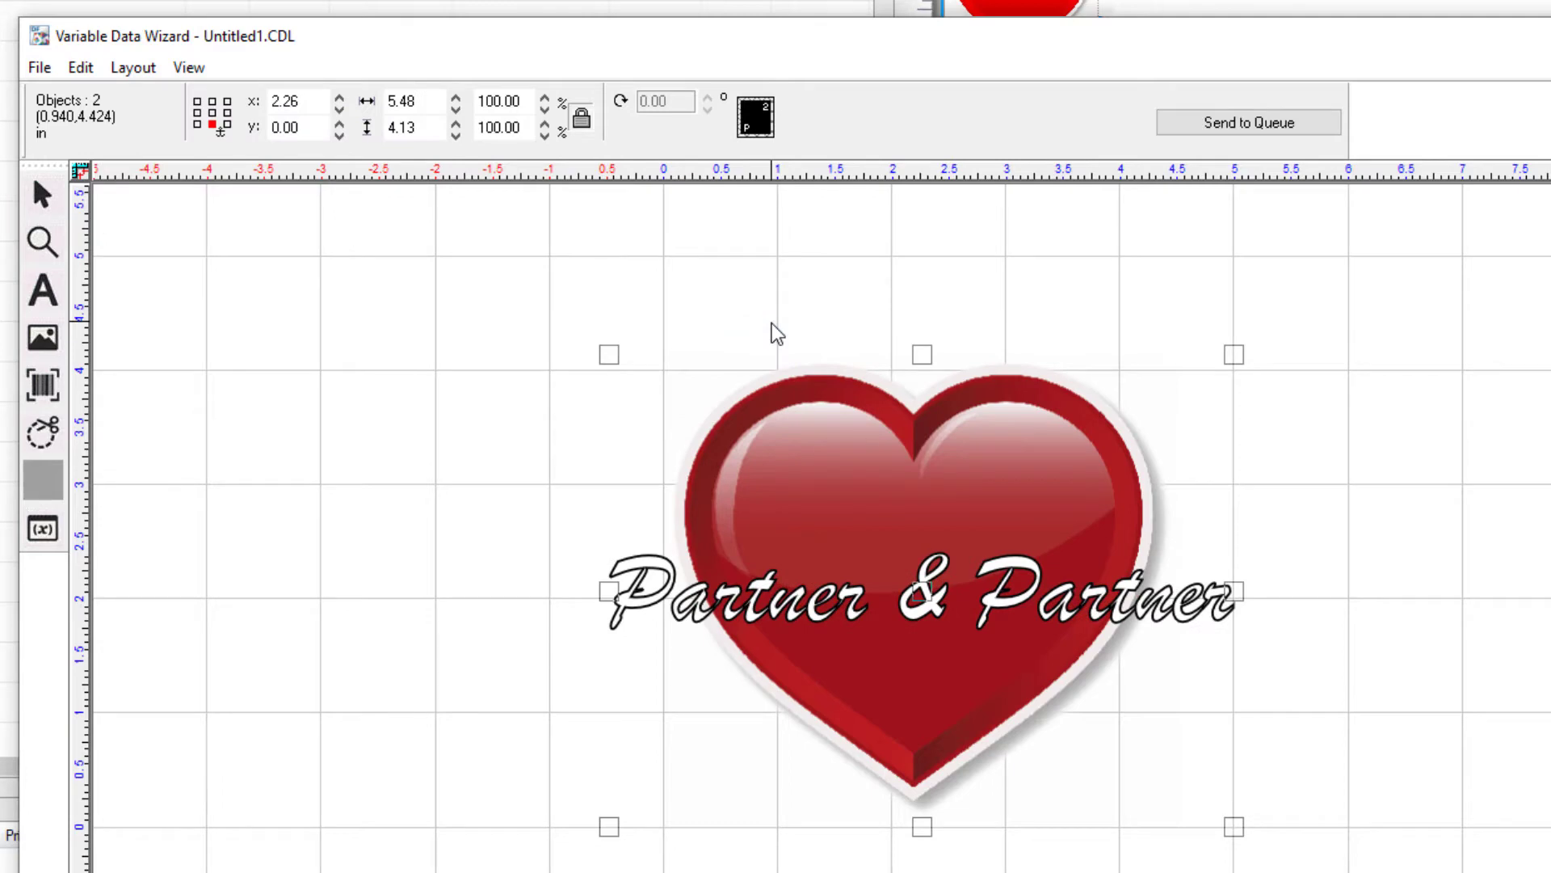
key(Alt+End)
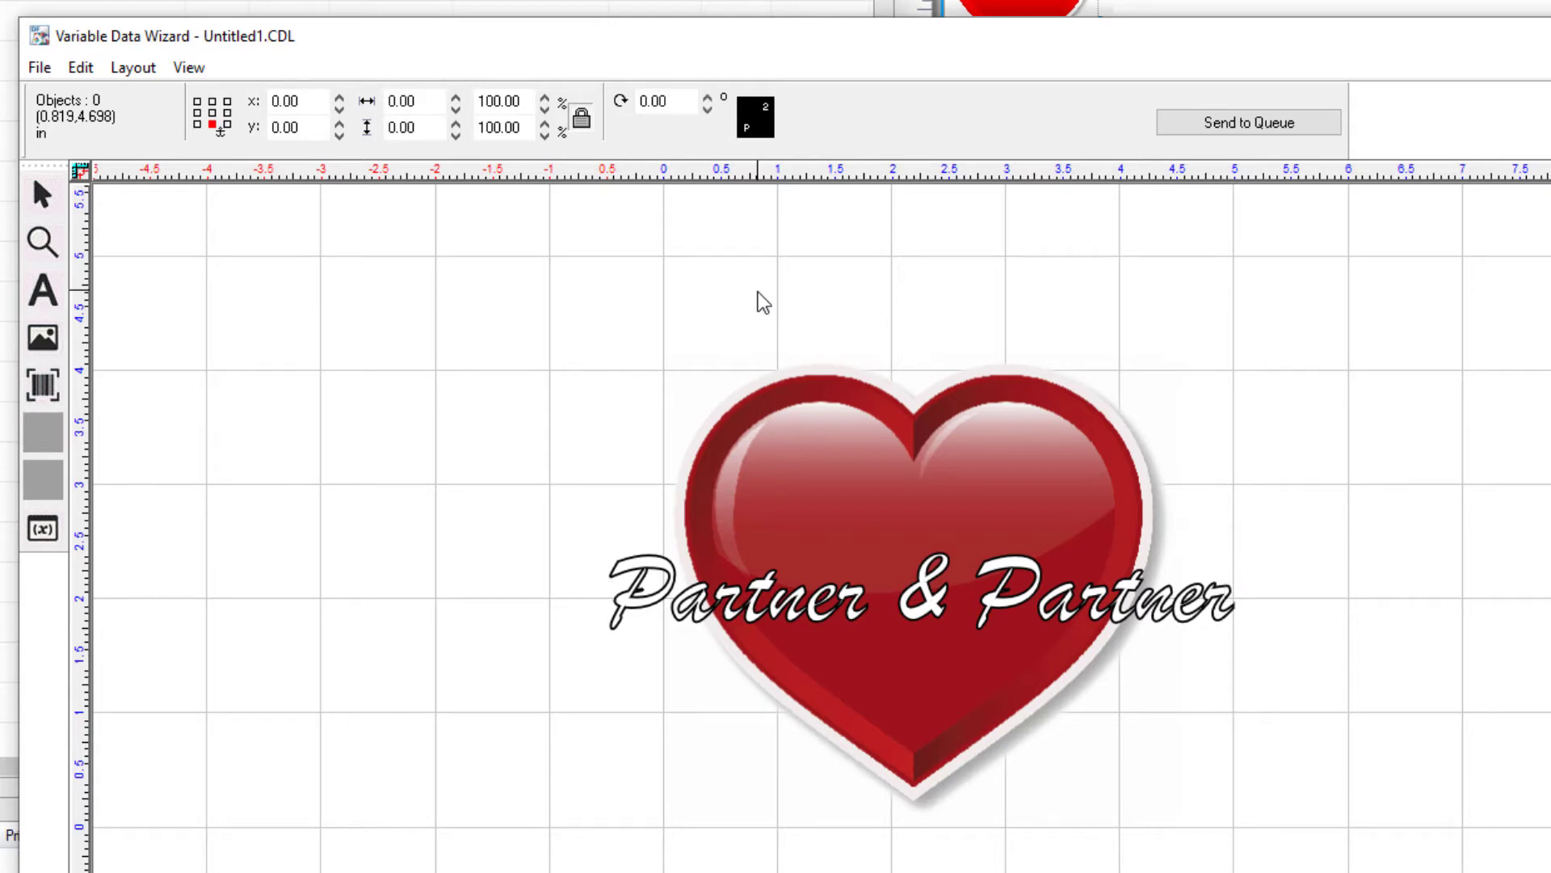
- Rotate the 'Partner & Partner' text -45° so it runs diagonally up across the heart
click(919, 598)
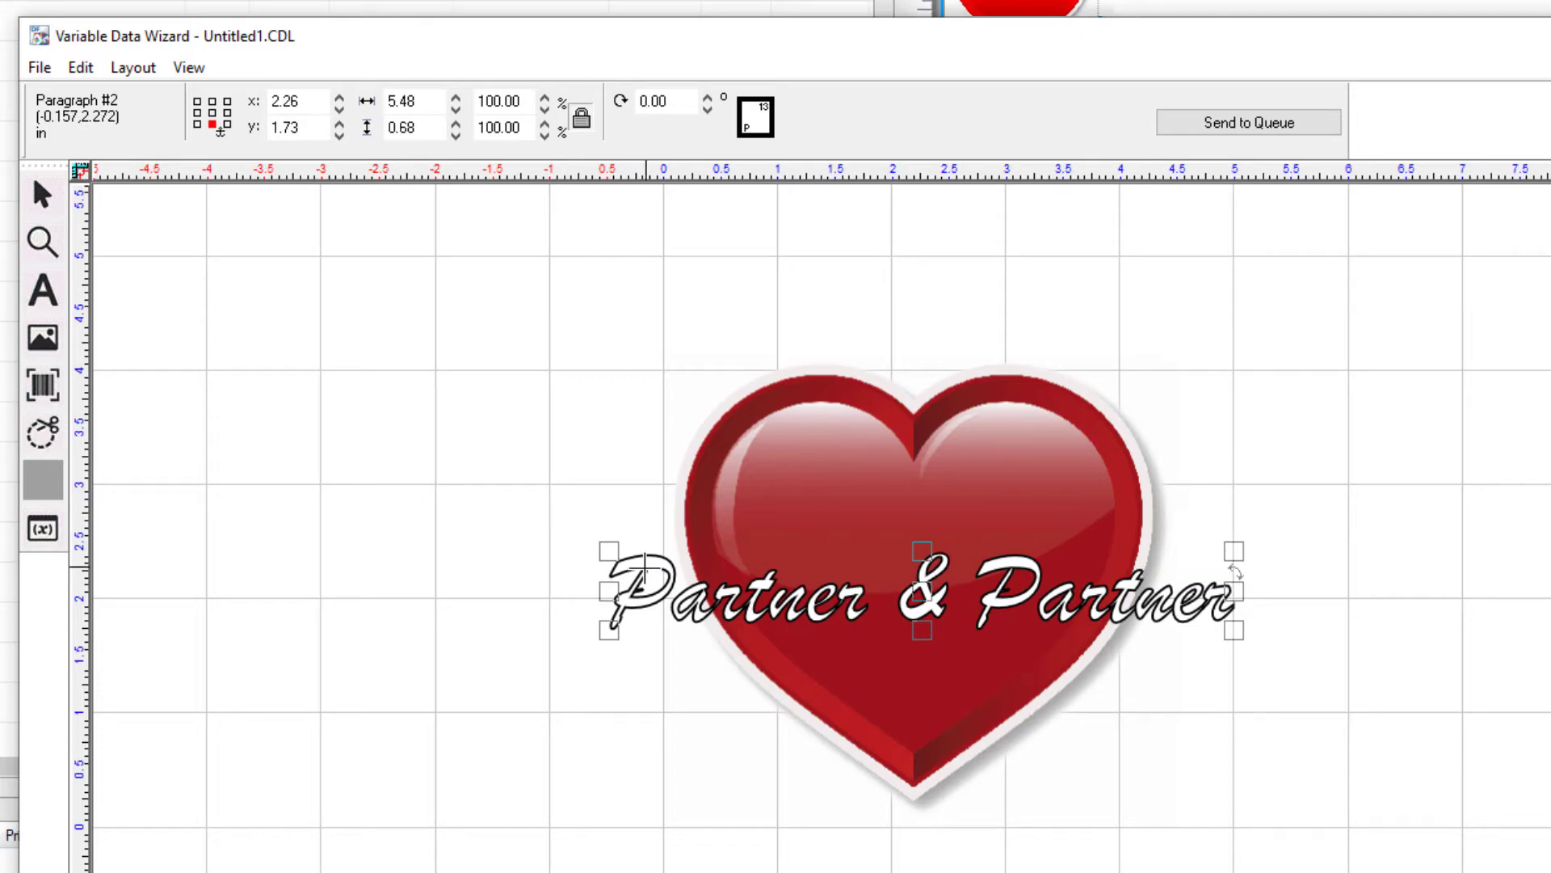
click(658, 100)
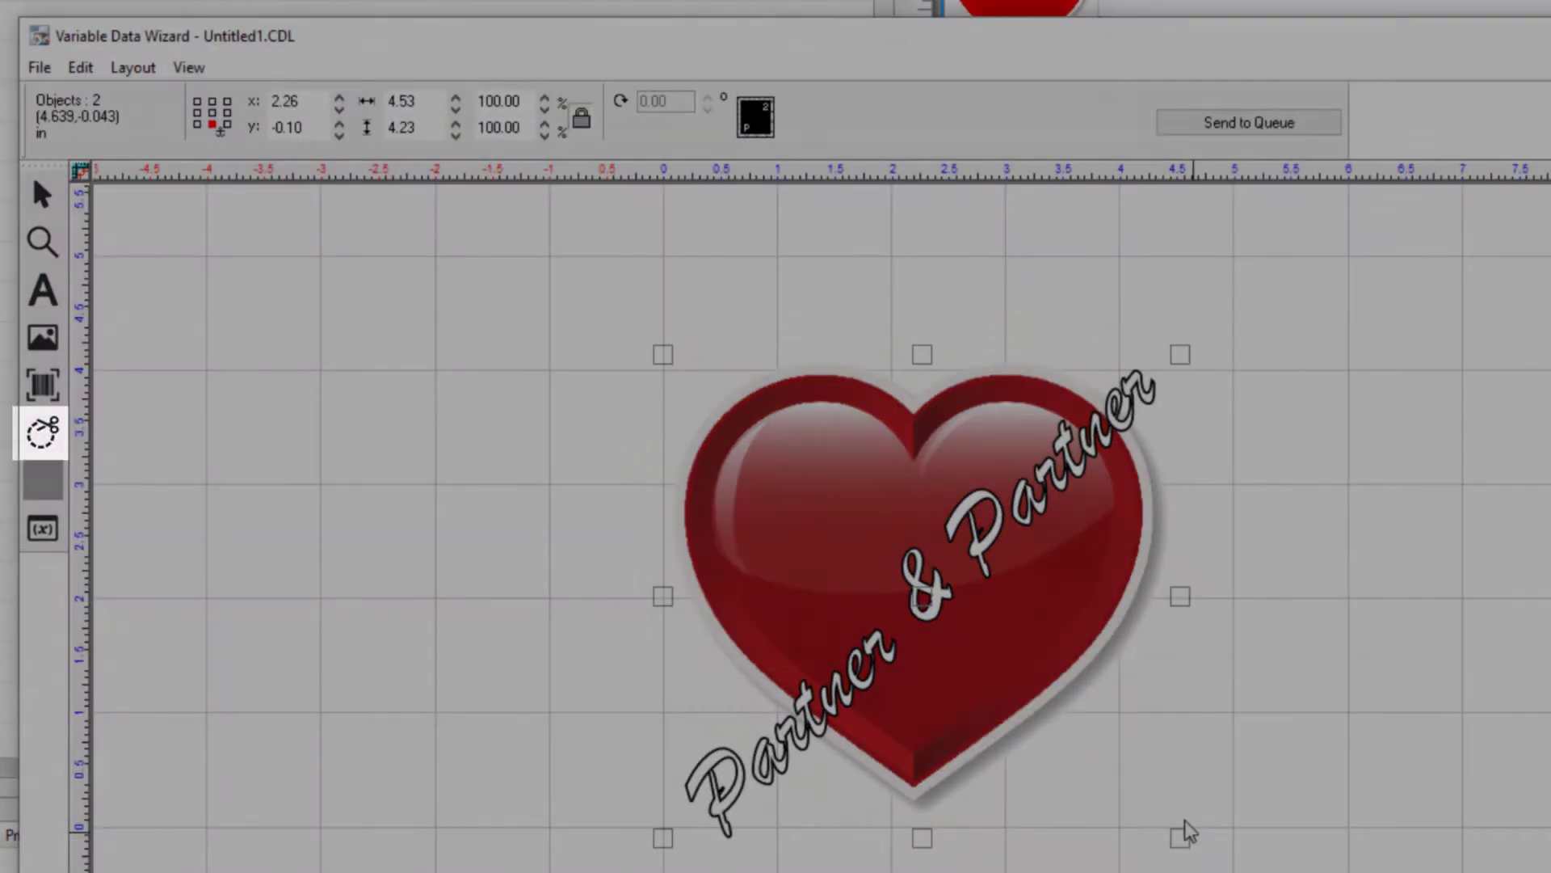
- Create a dashed contour cut around the heart with the monochrome threshold set to 249
click(42, 427)
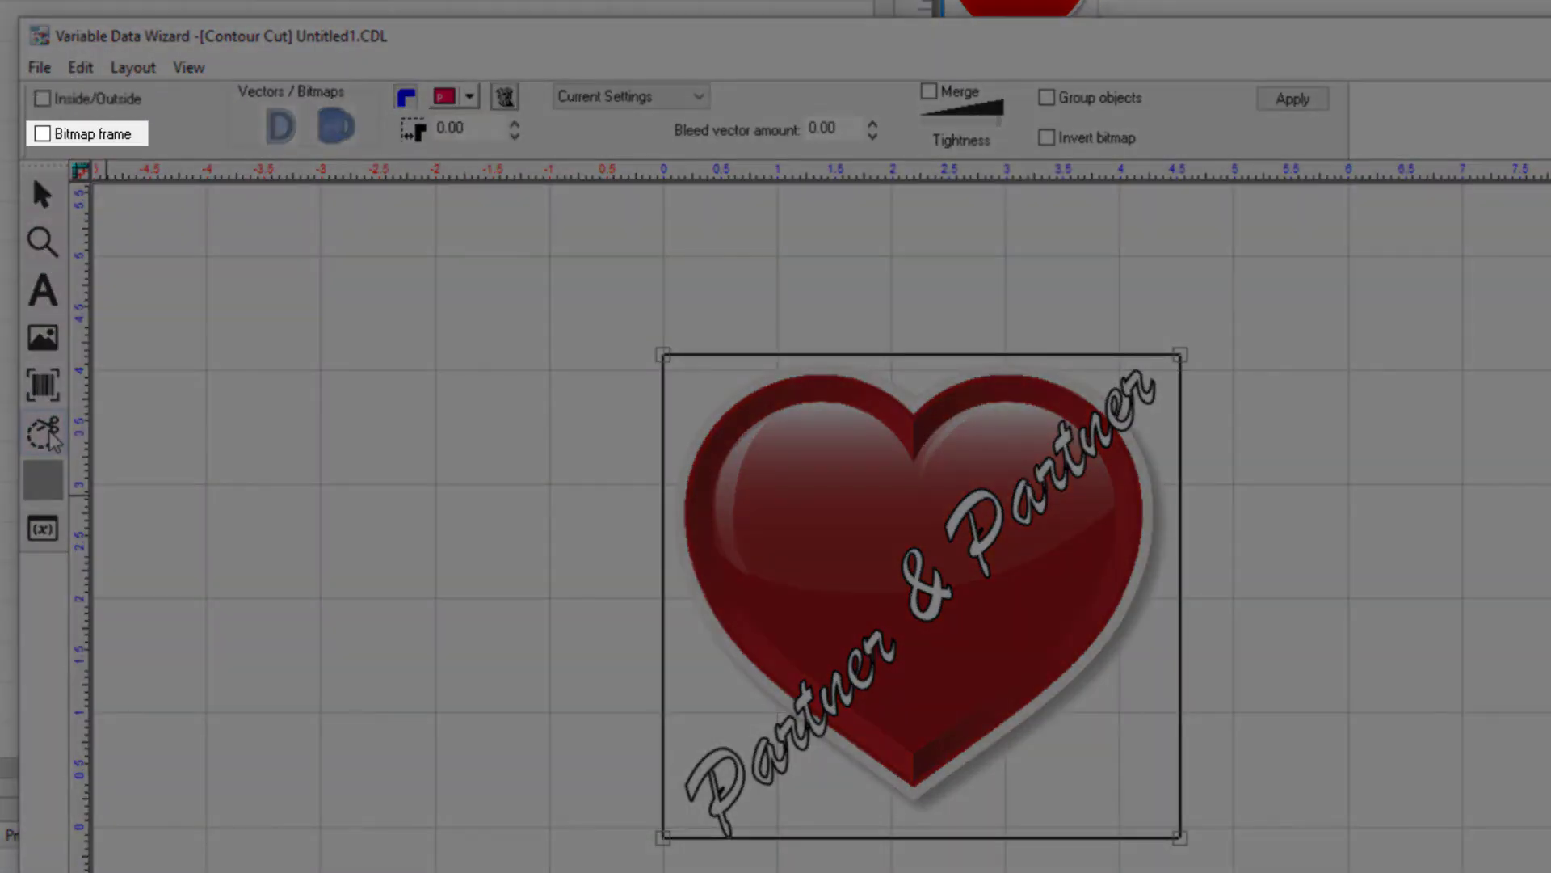
click(42, 134)
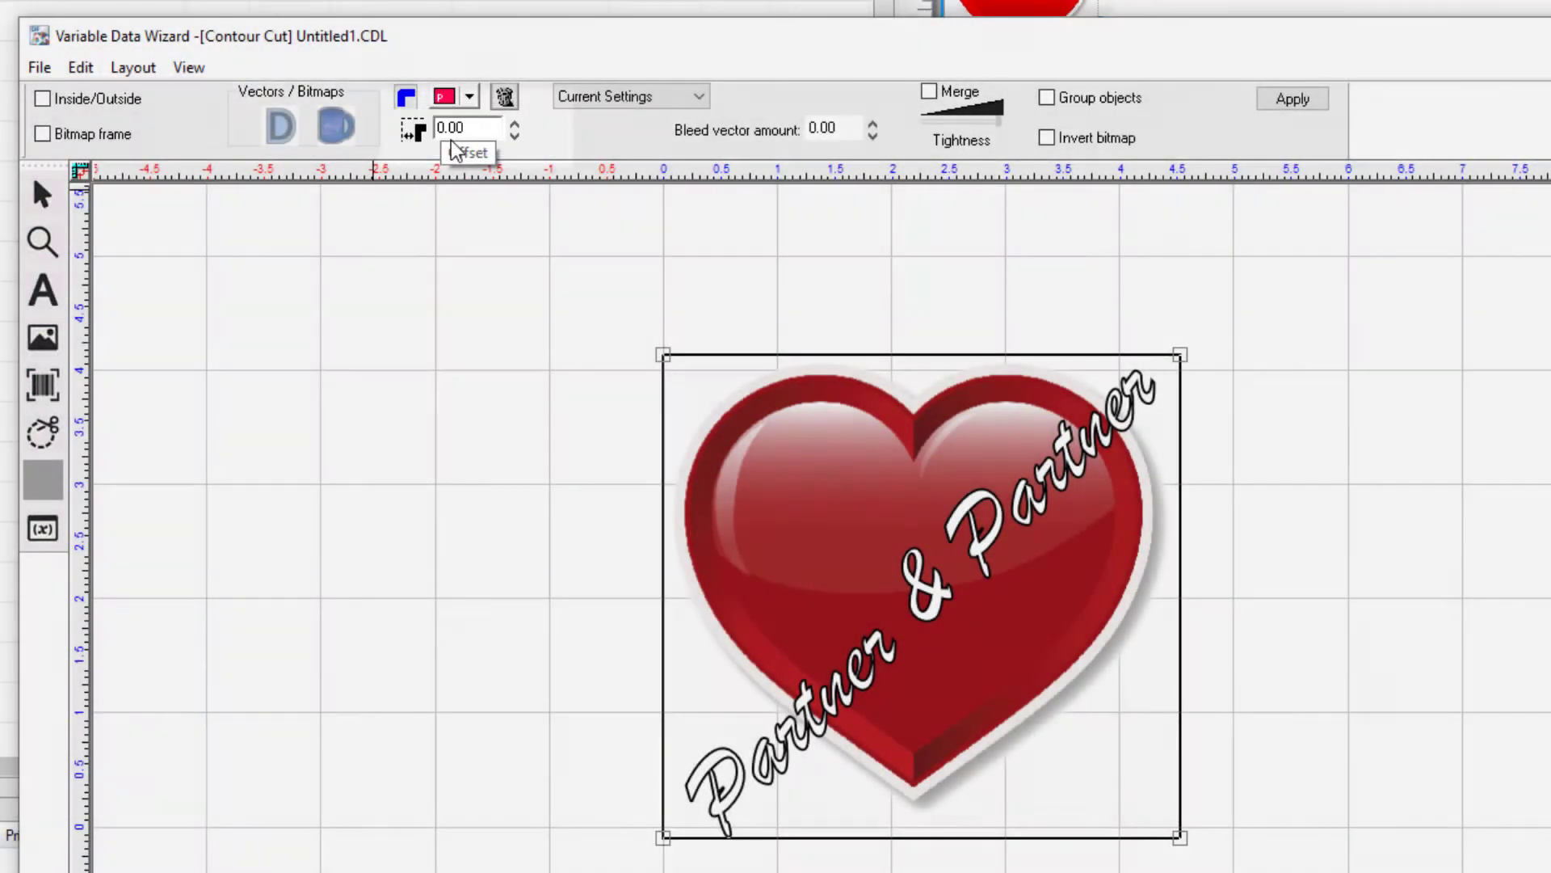
click(1291, 98)
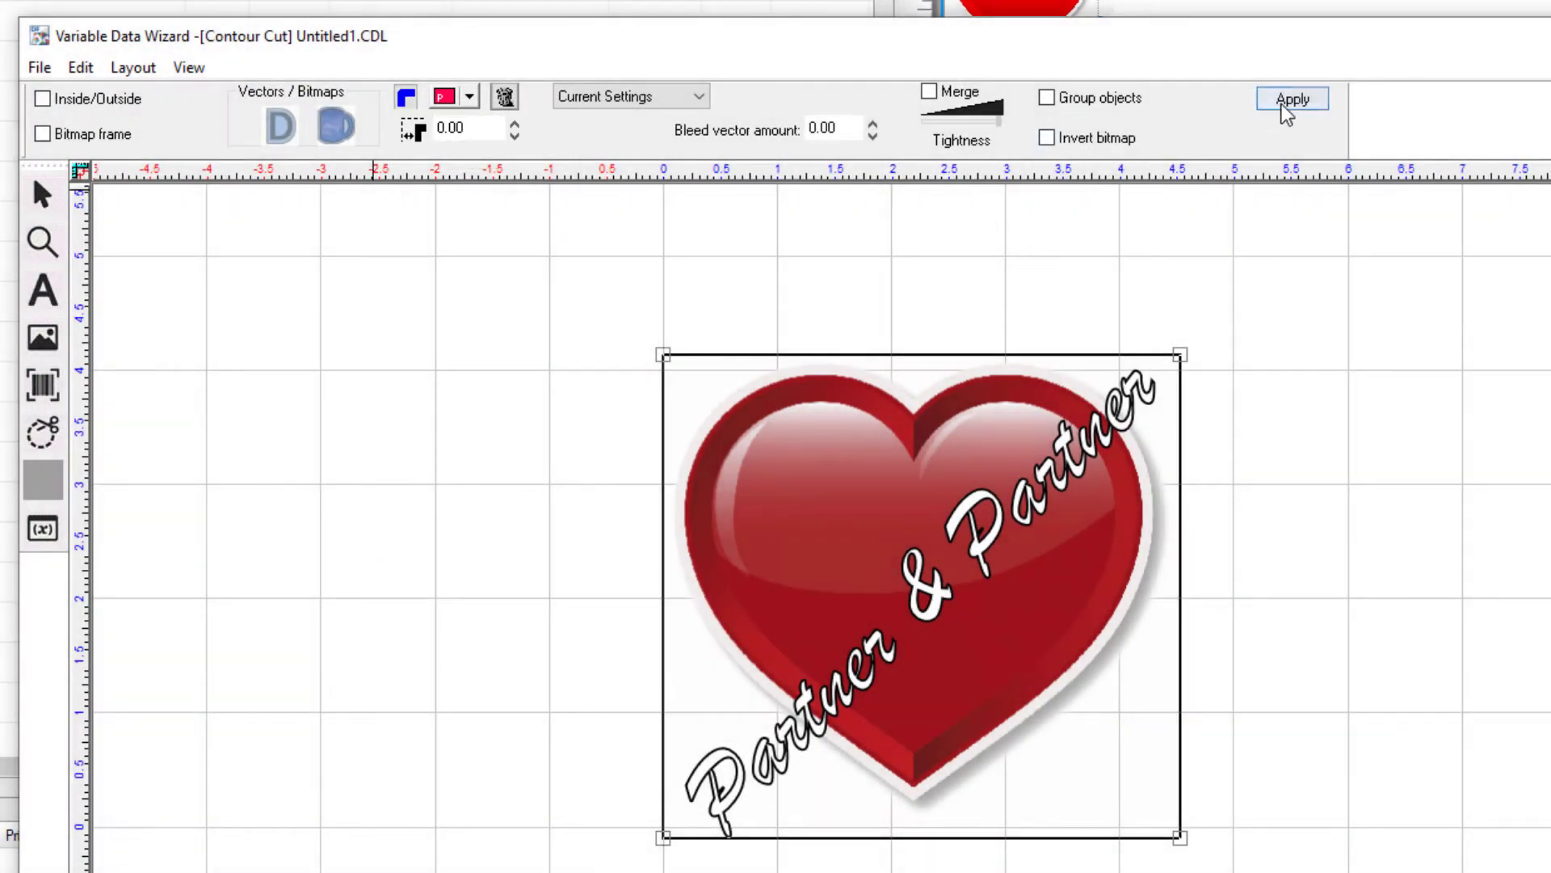
click(1291, 98)
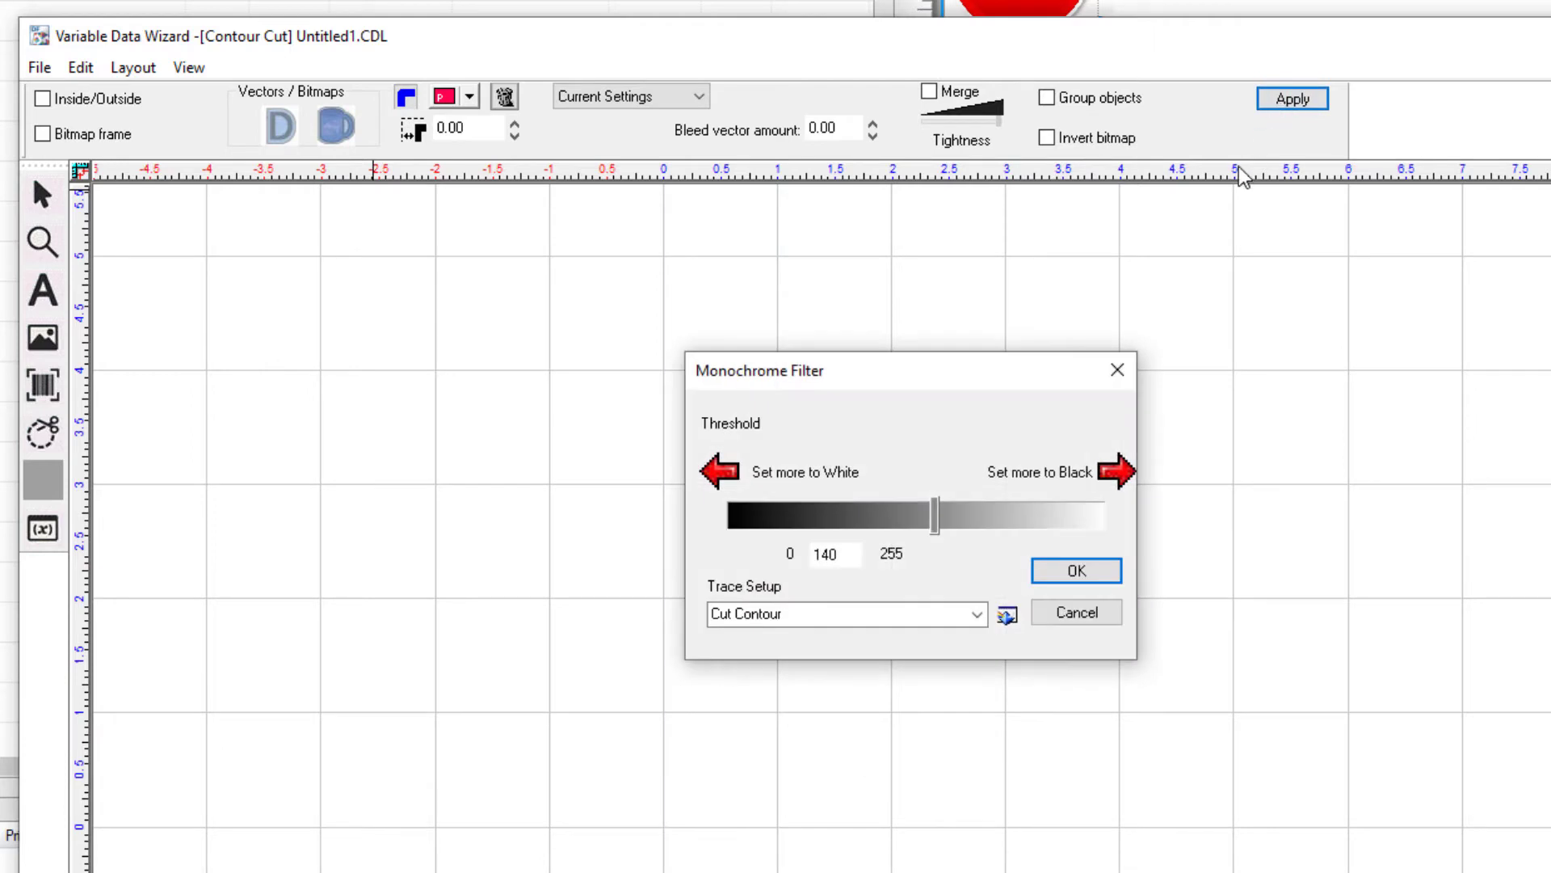
mouse_move(845, 580)
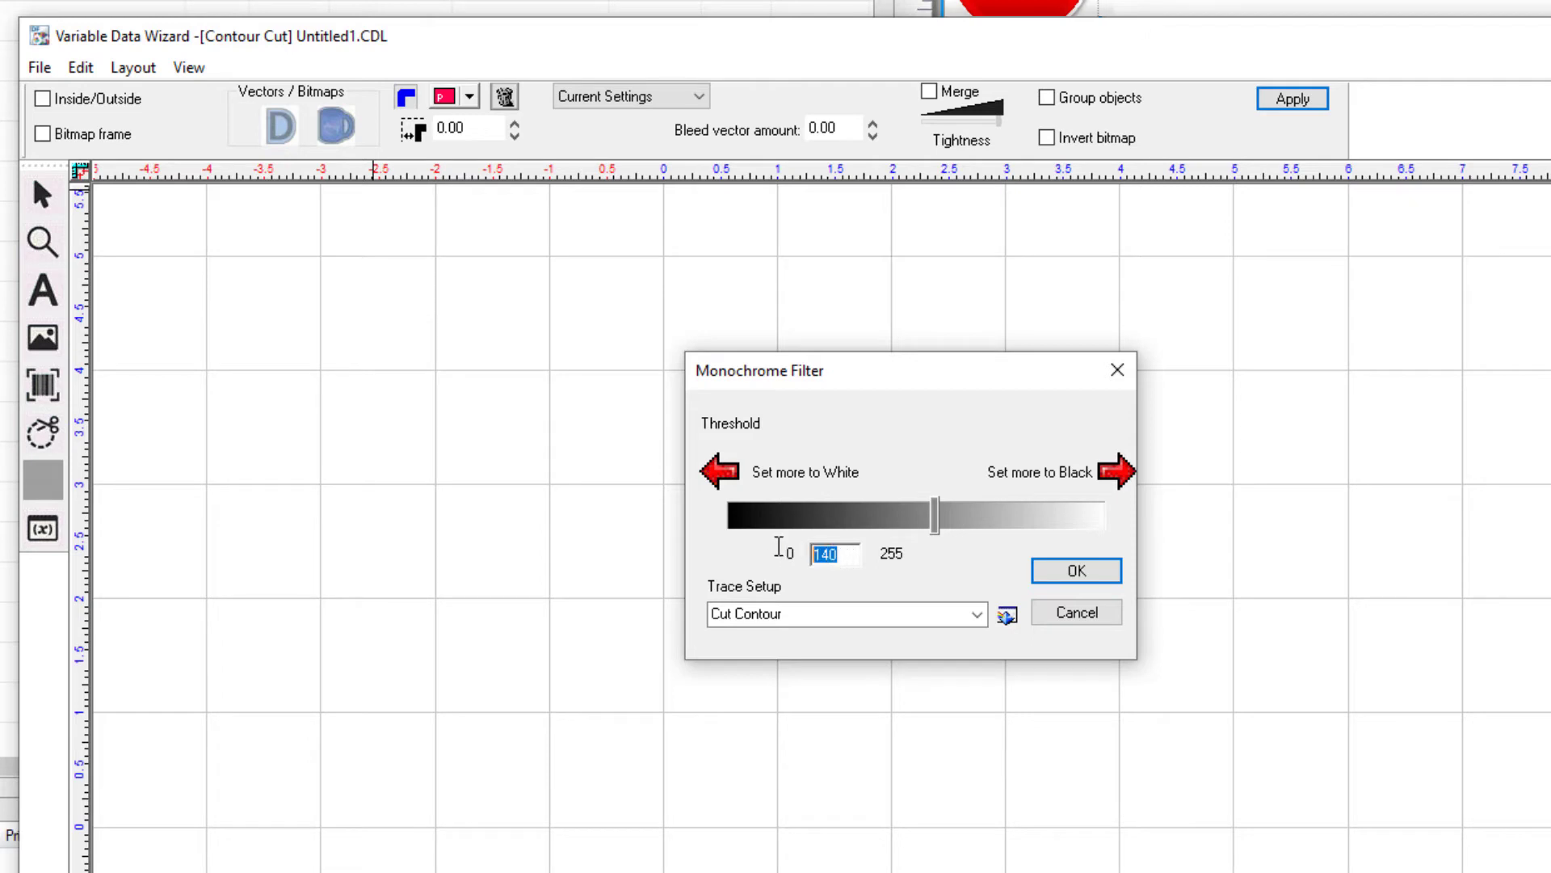
text(249)
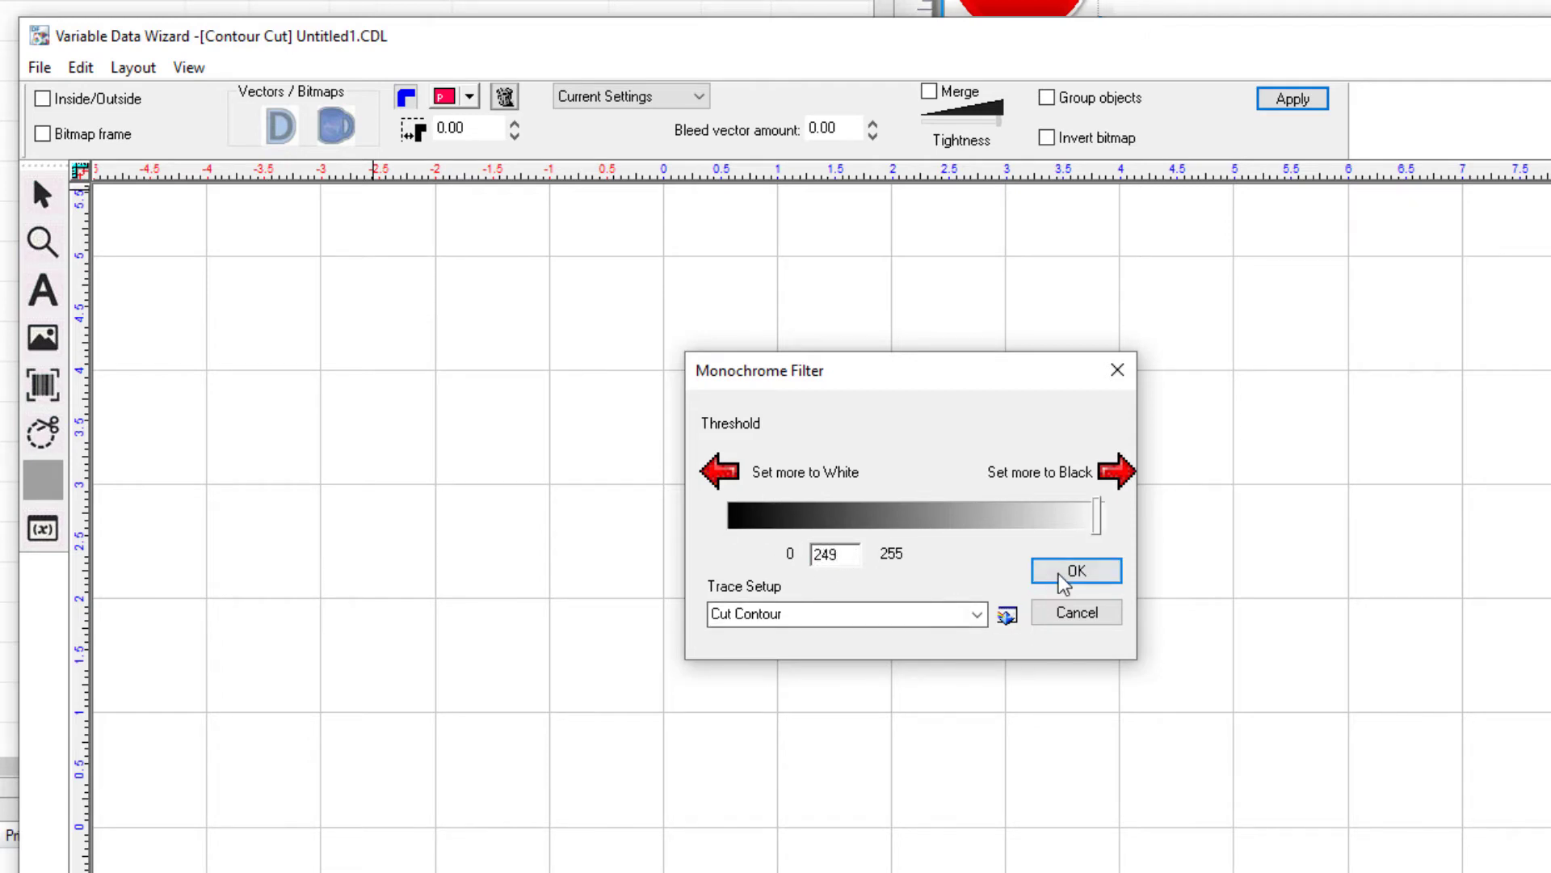
click(1076, 571)
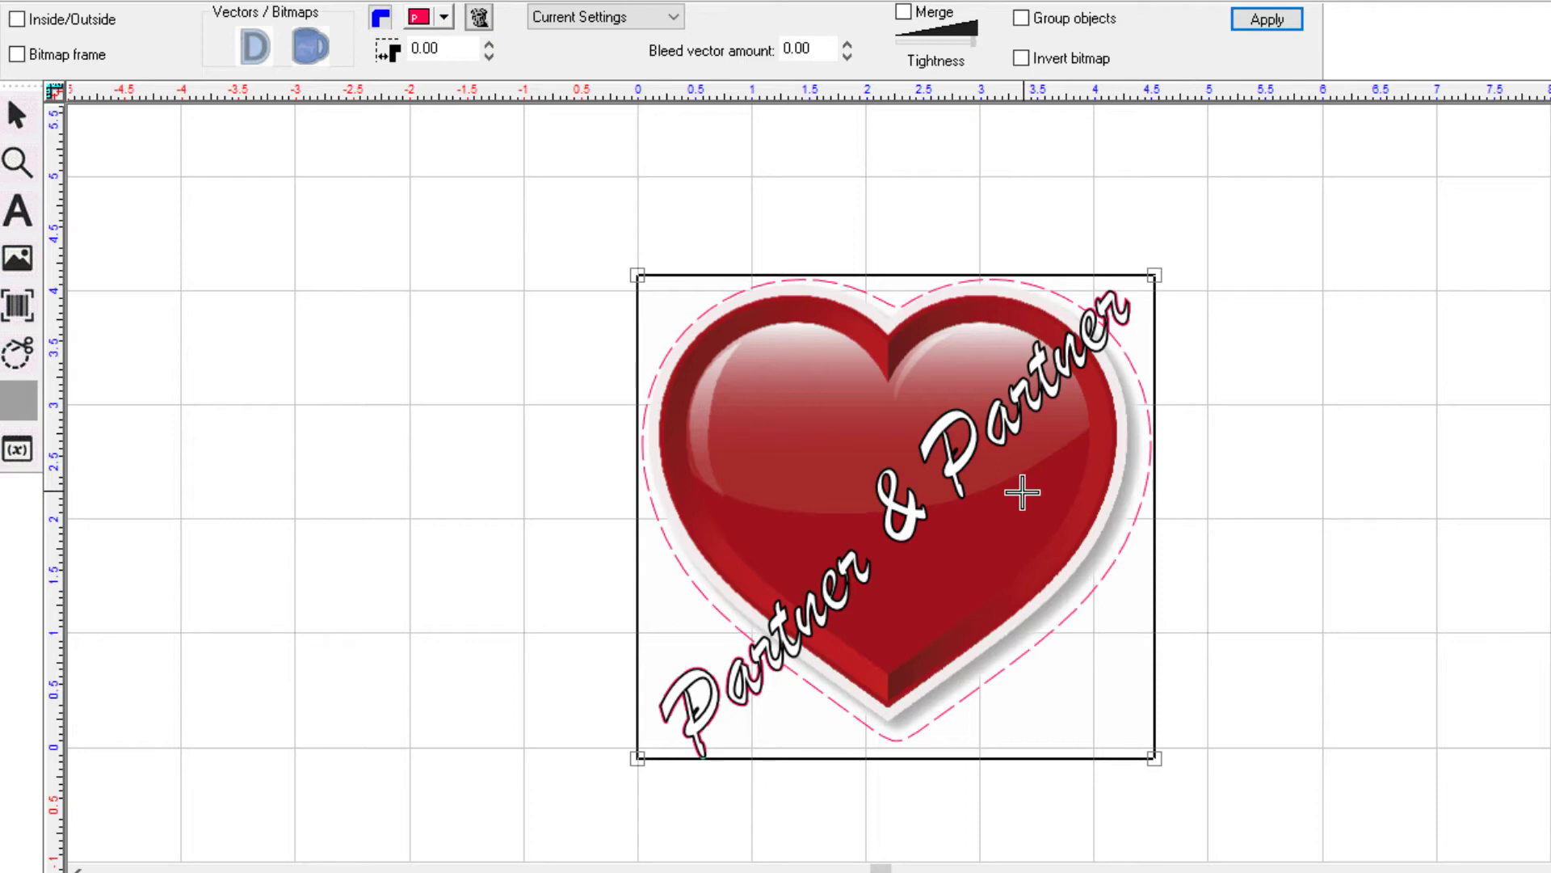
mouse_move(1025, 485)
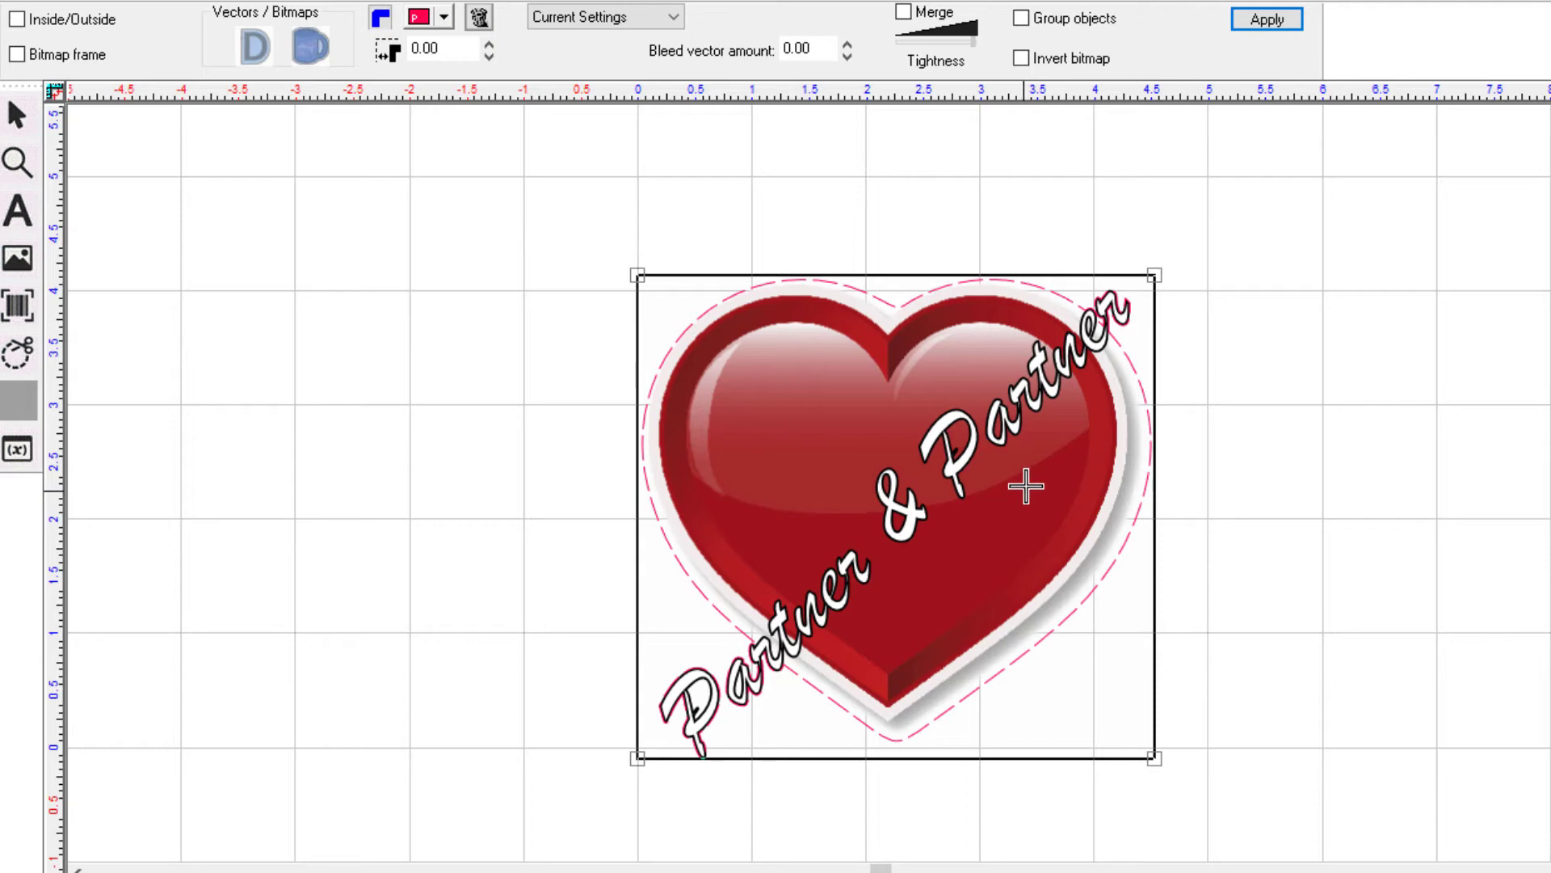
- Retrace the contour cut with a lower threshold so it hugs the heart, then start the variable data setup
click(1266, 20)
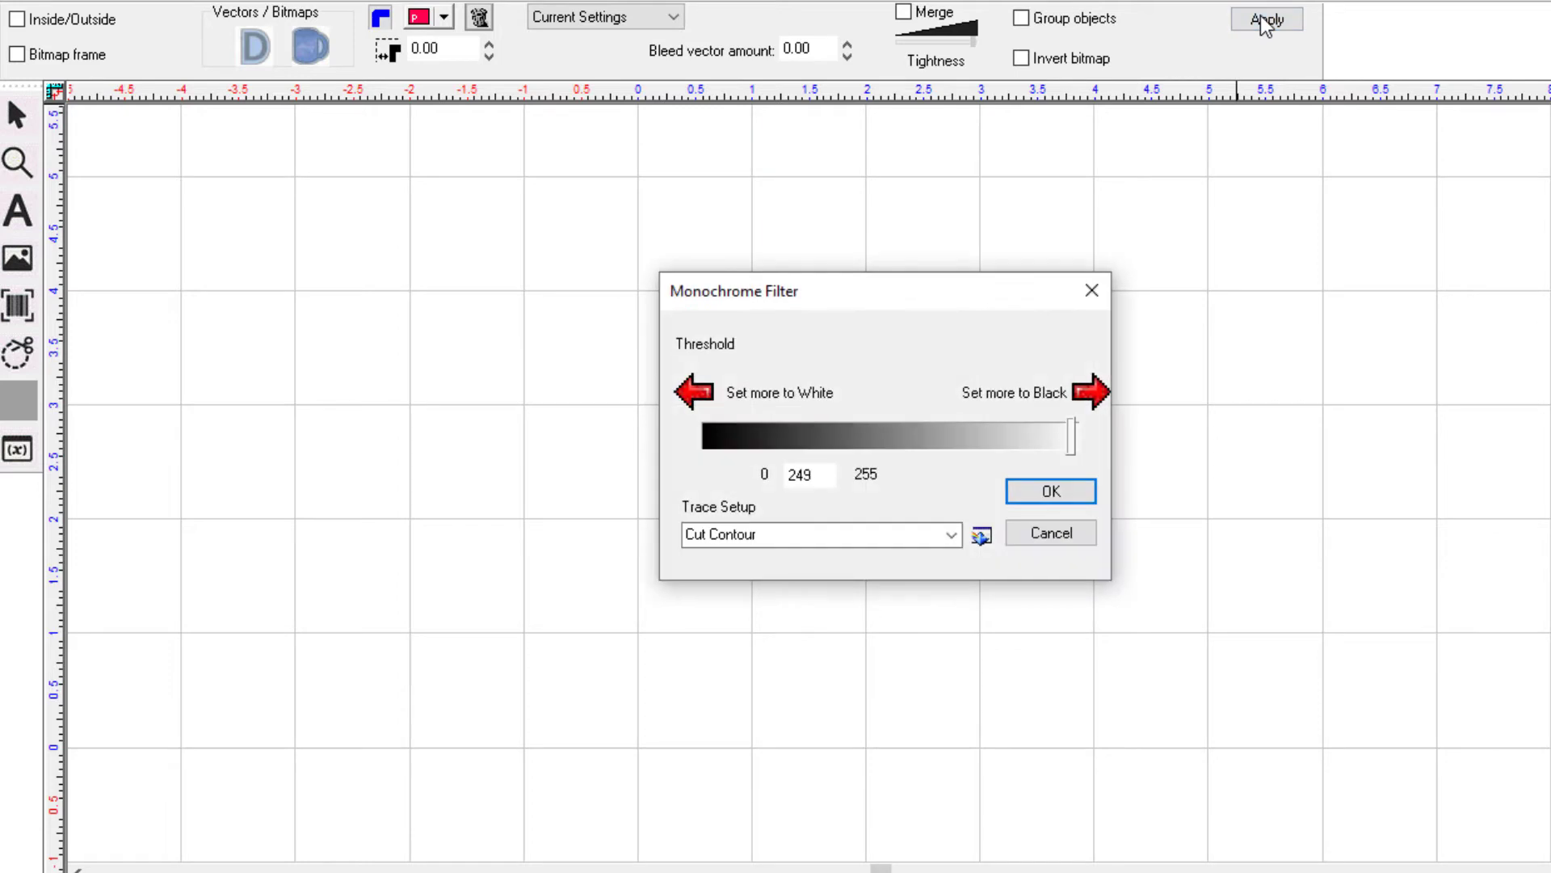
click(802, 473)
text(14)
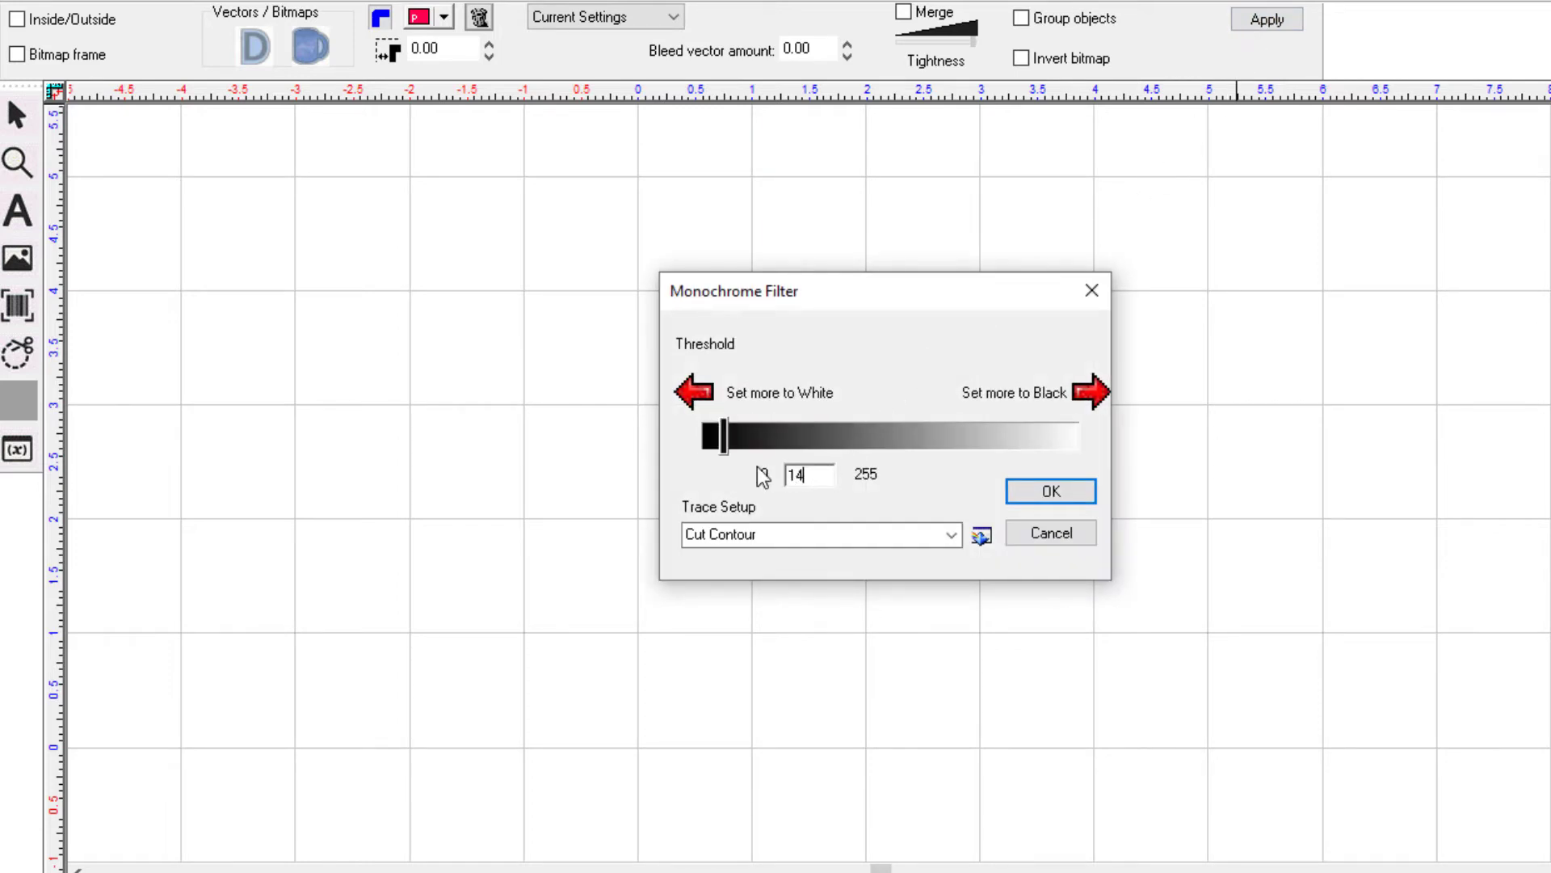
click(1050, 491)
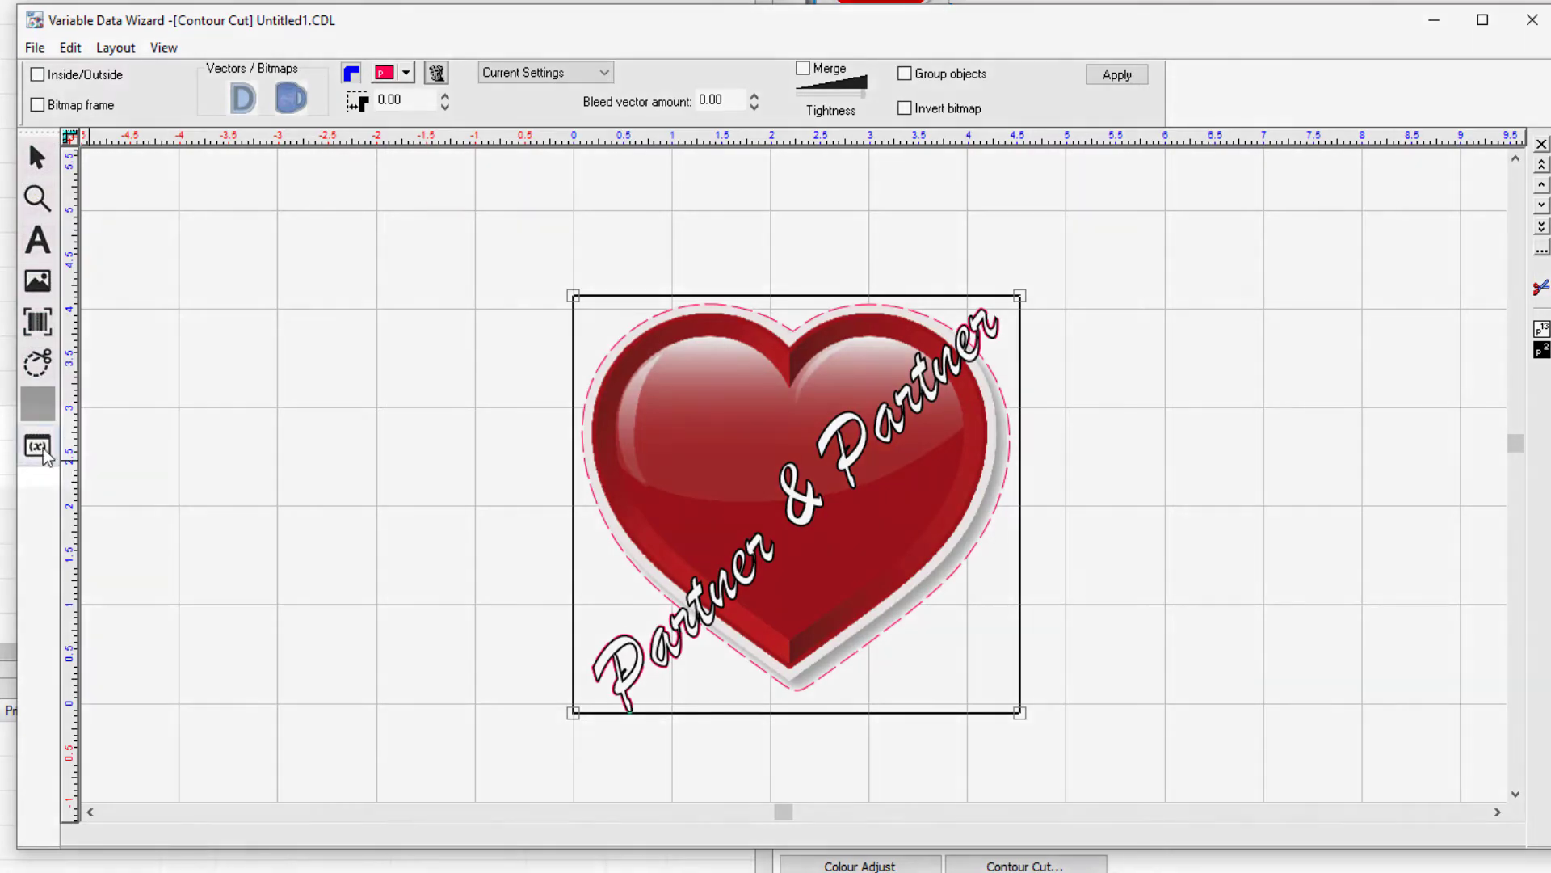
mouse_move(37, 448)
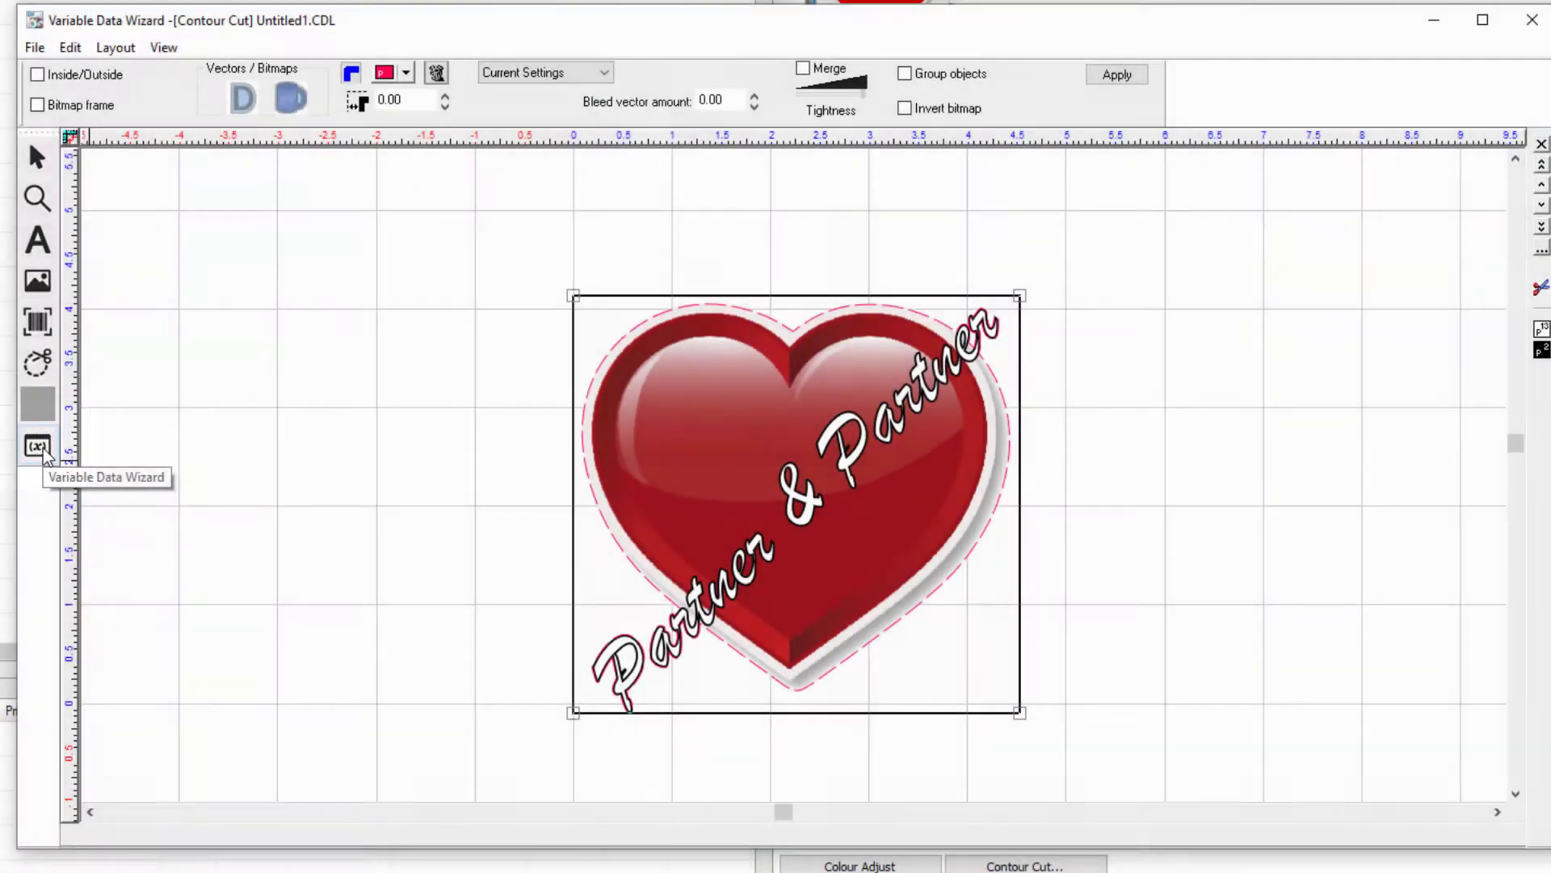
click(37, 447)
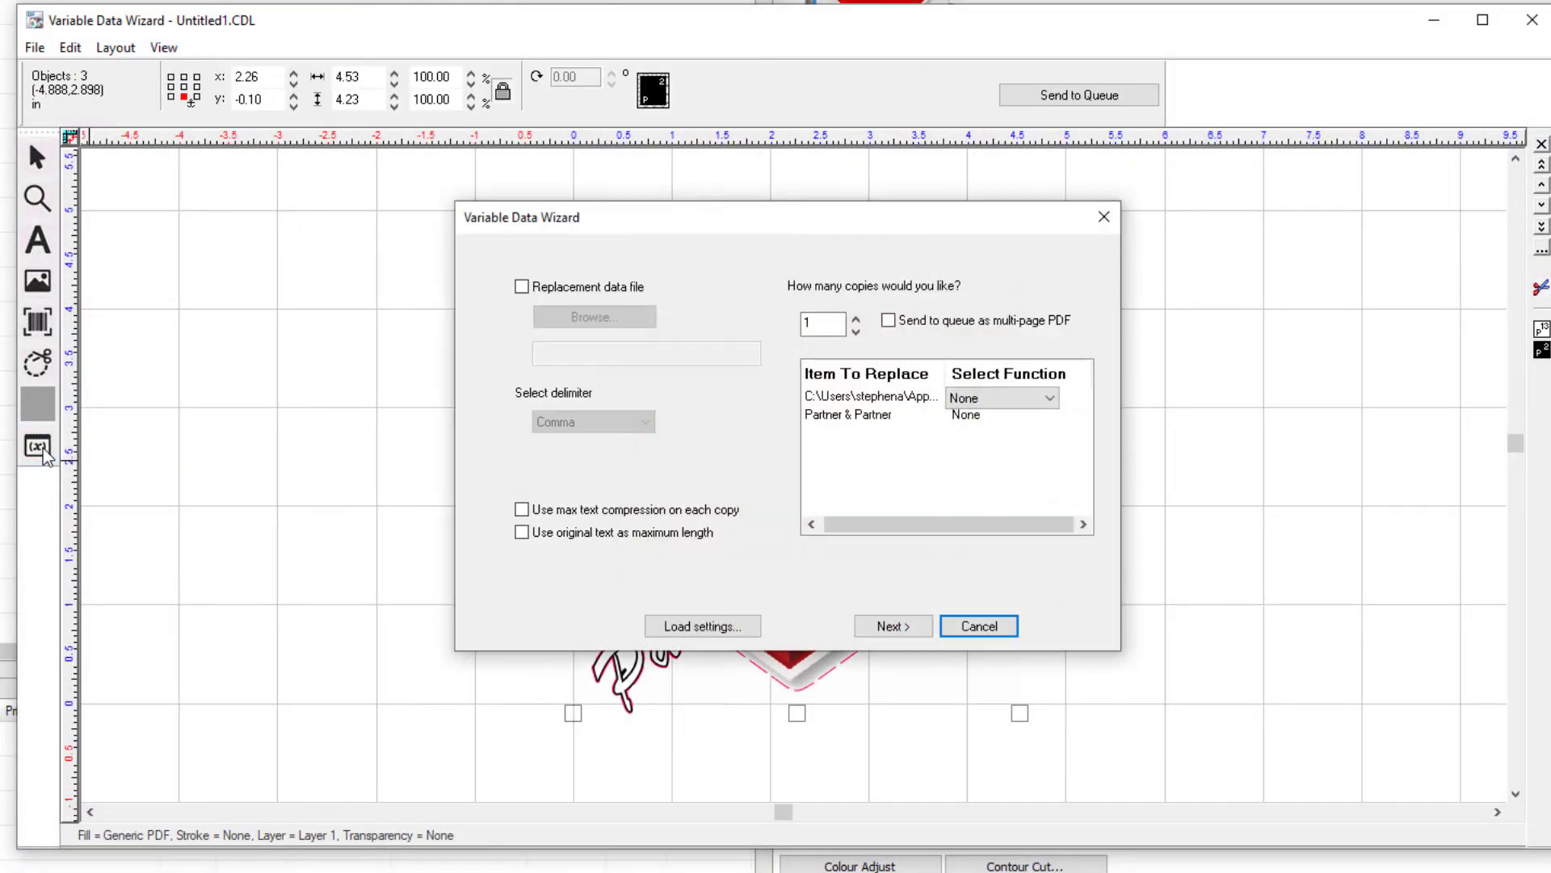
- Set 'Partner & Partner' to Replace from the names data file for 16 copies and continue
click(847, 414)
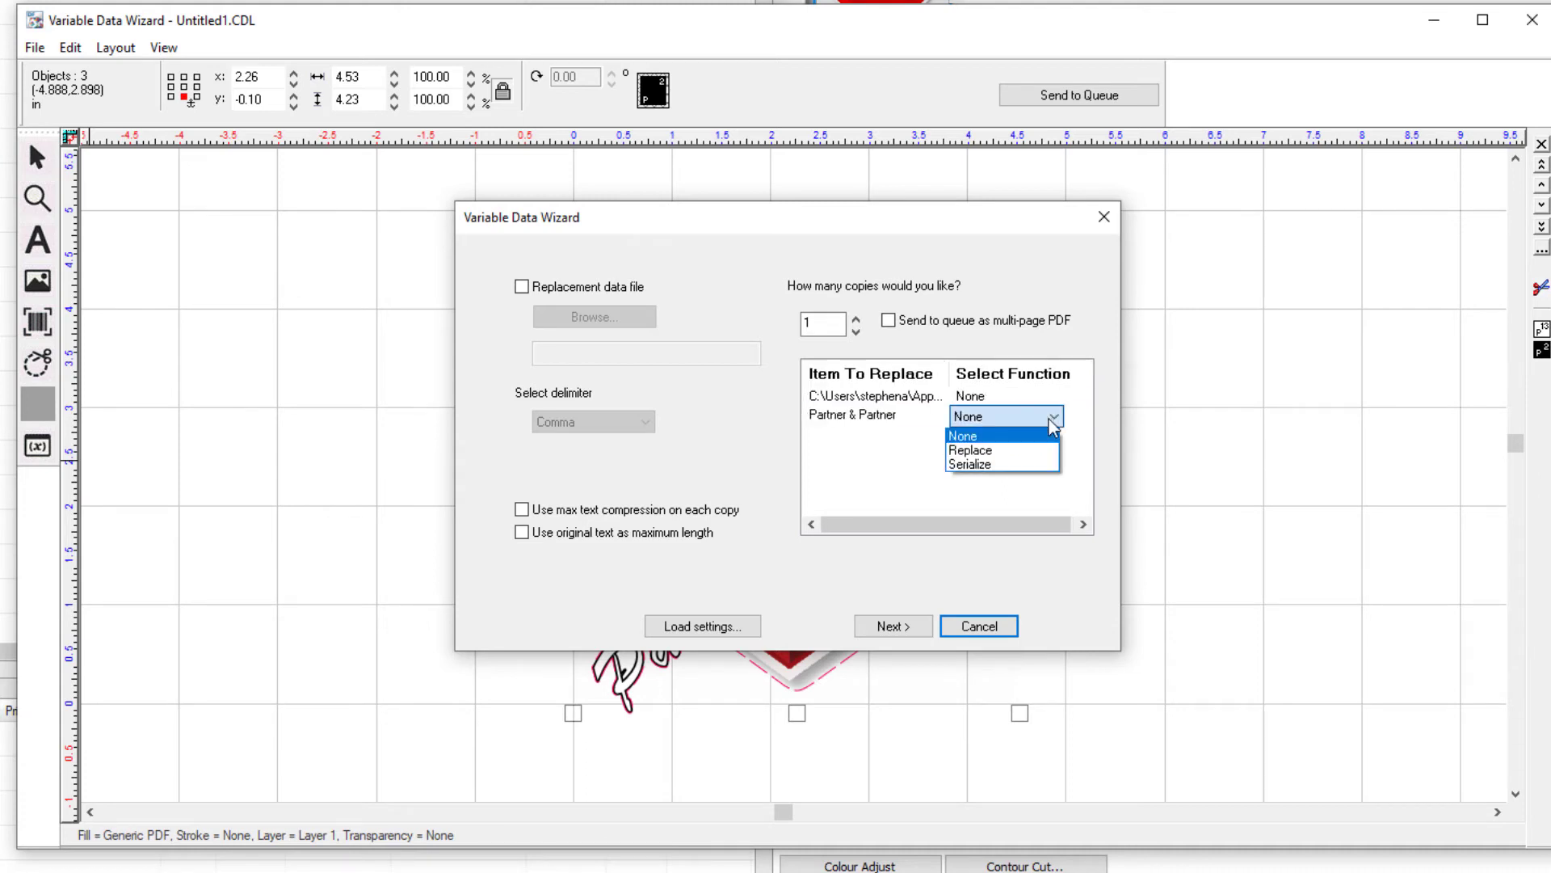
click(970, 451)
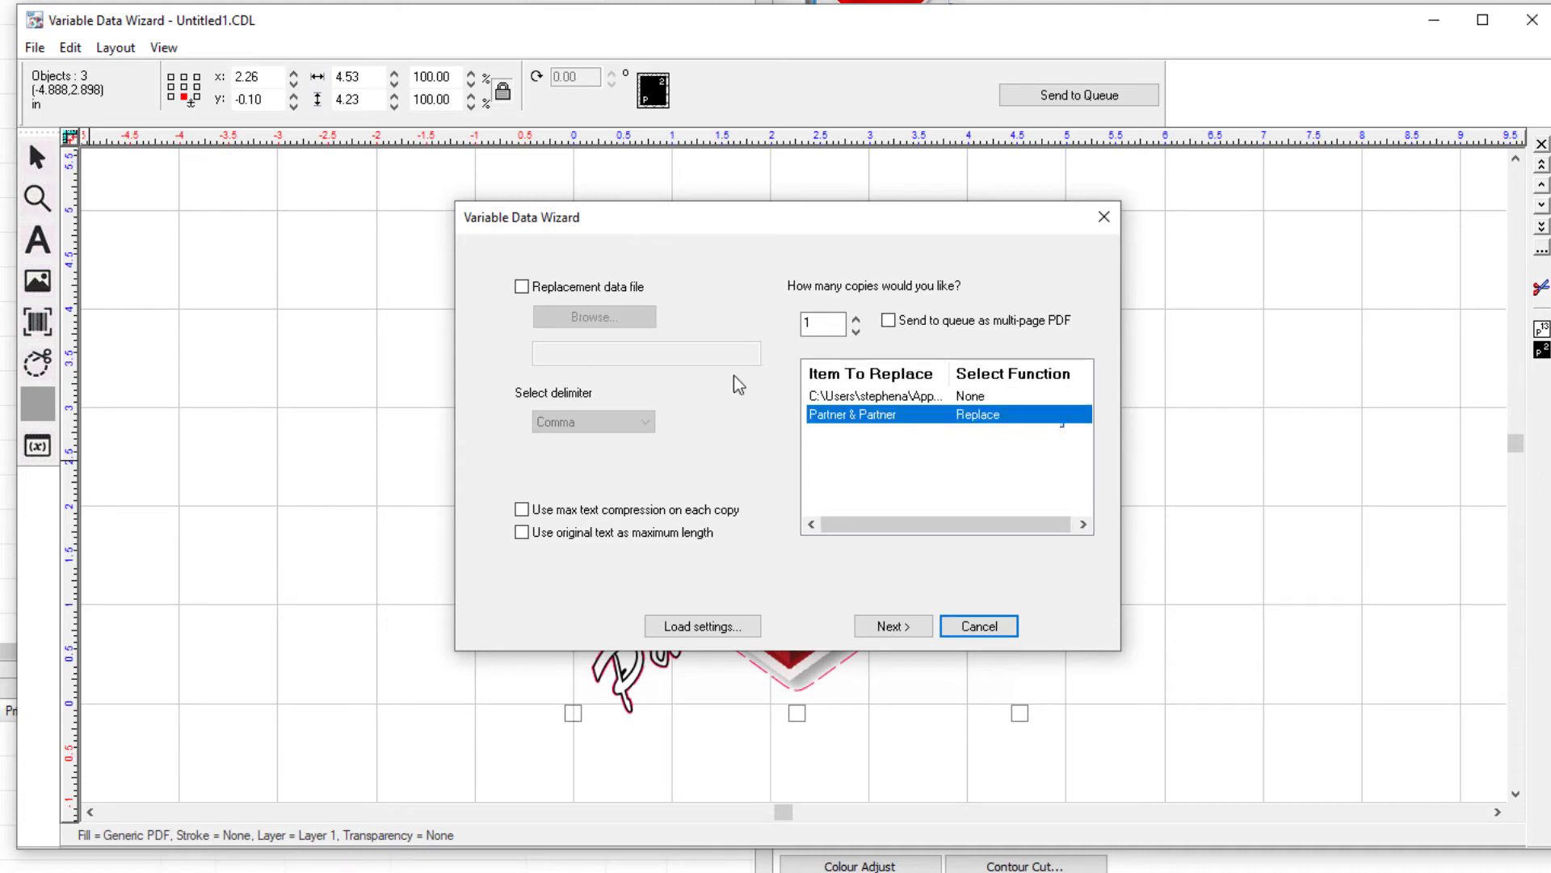
click(522, 288)
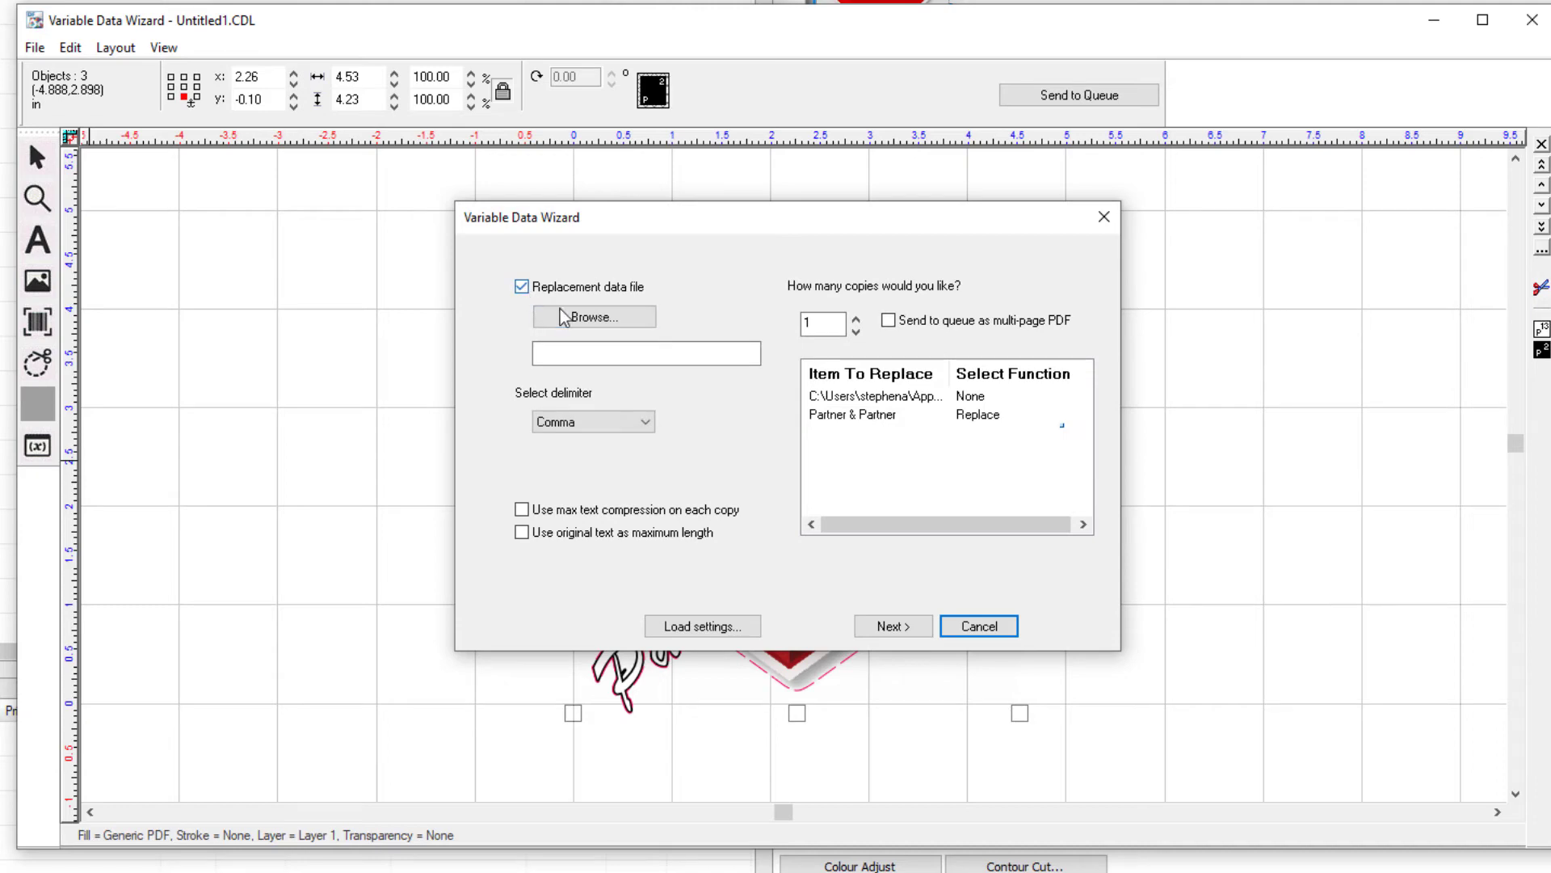
click(593, 316)
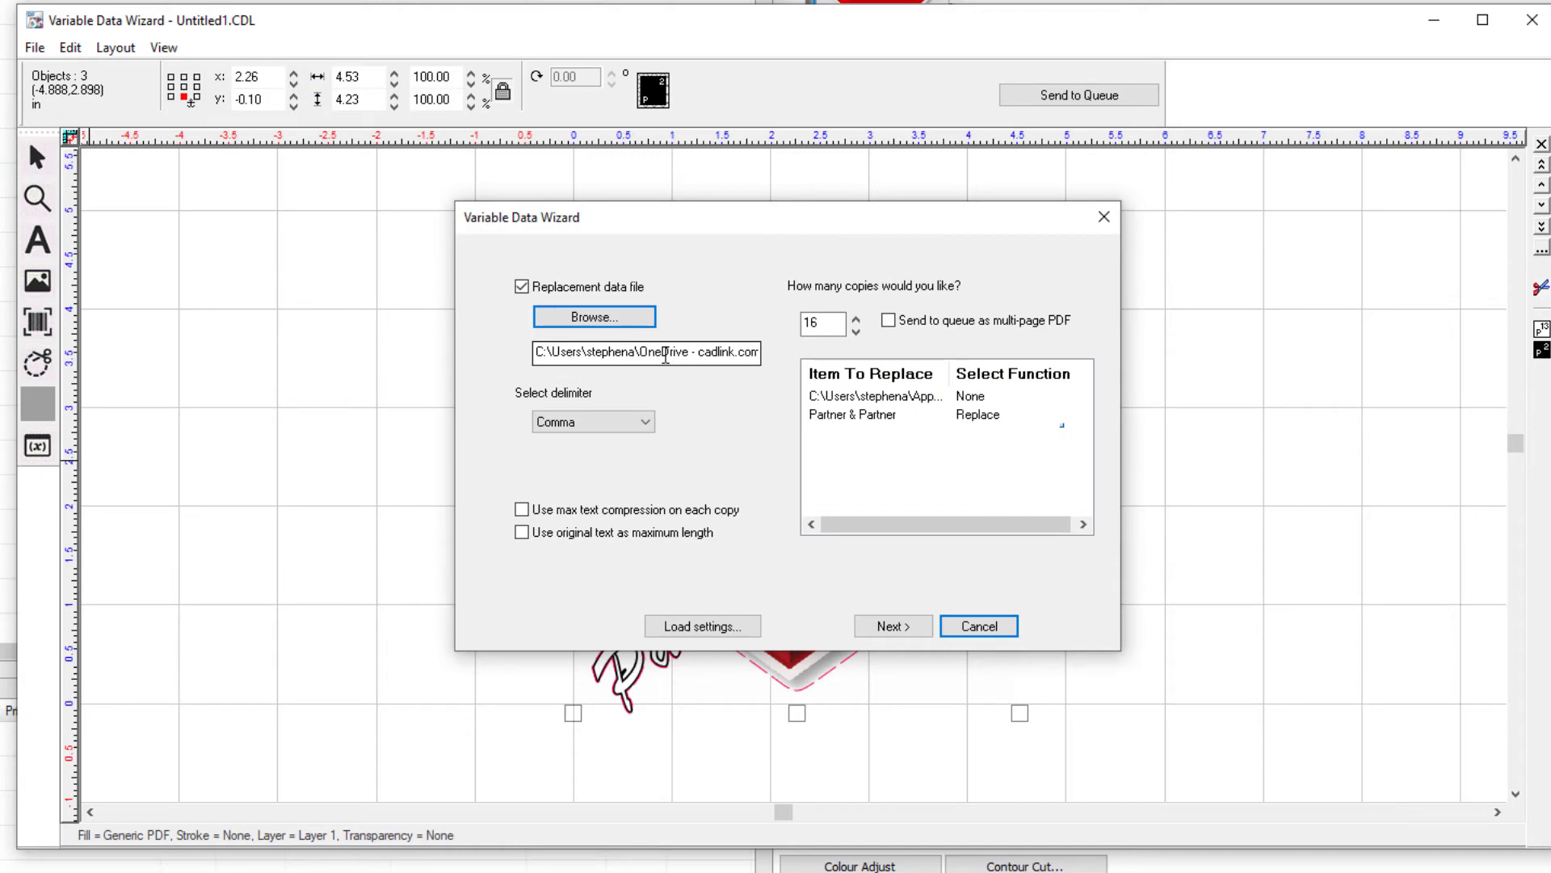
click(820, 323)
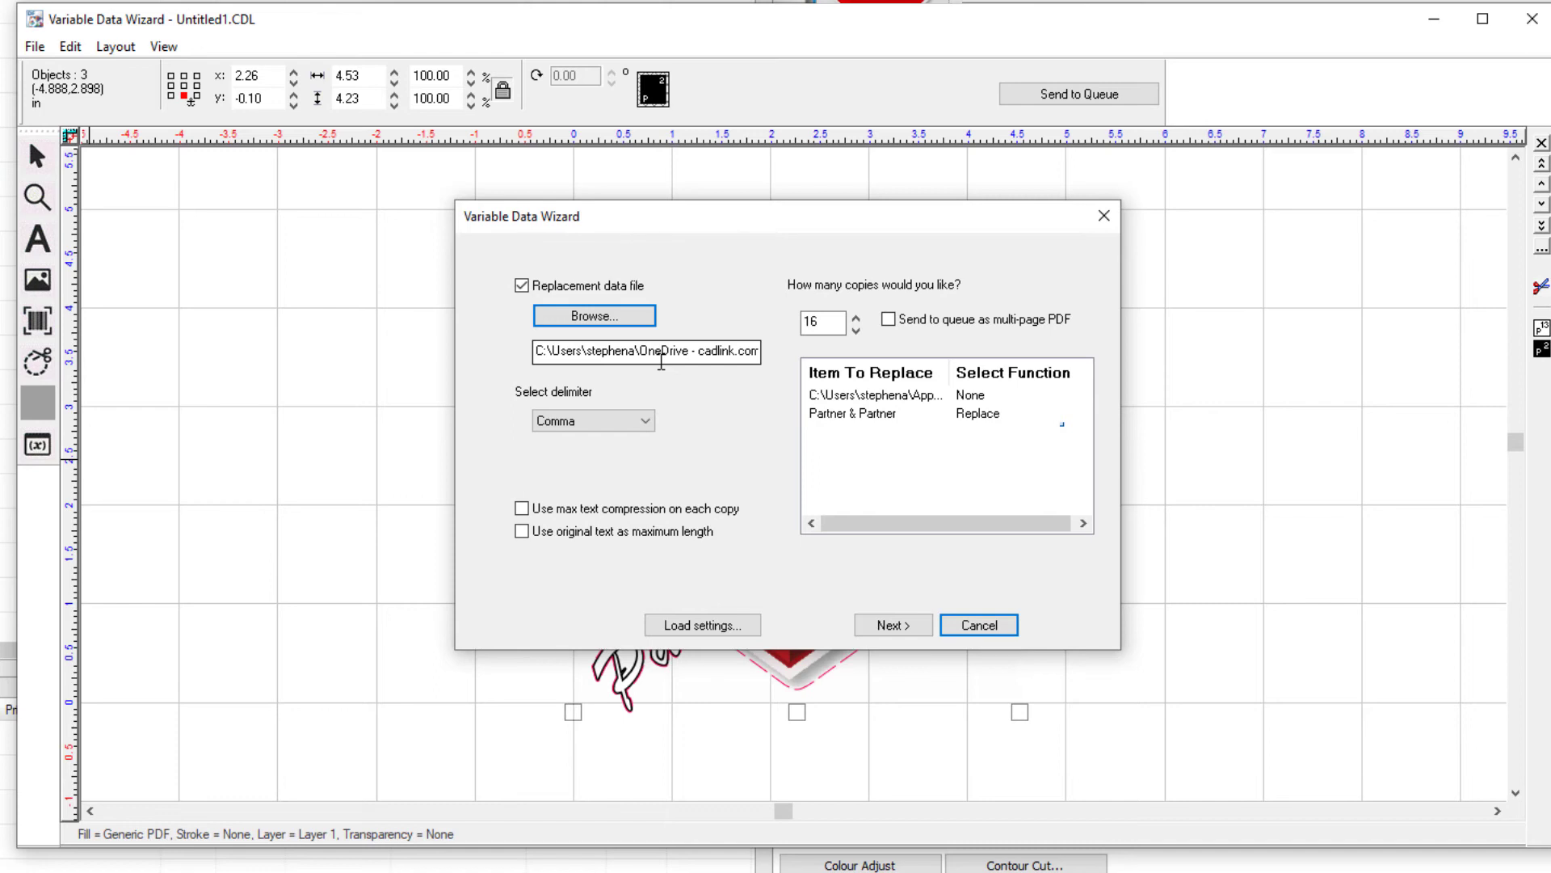
click(890, 624)
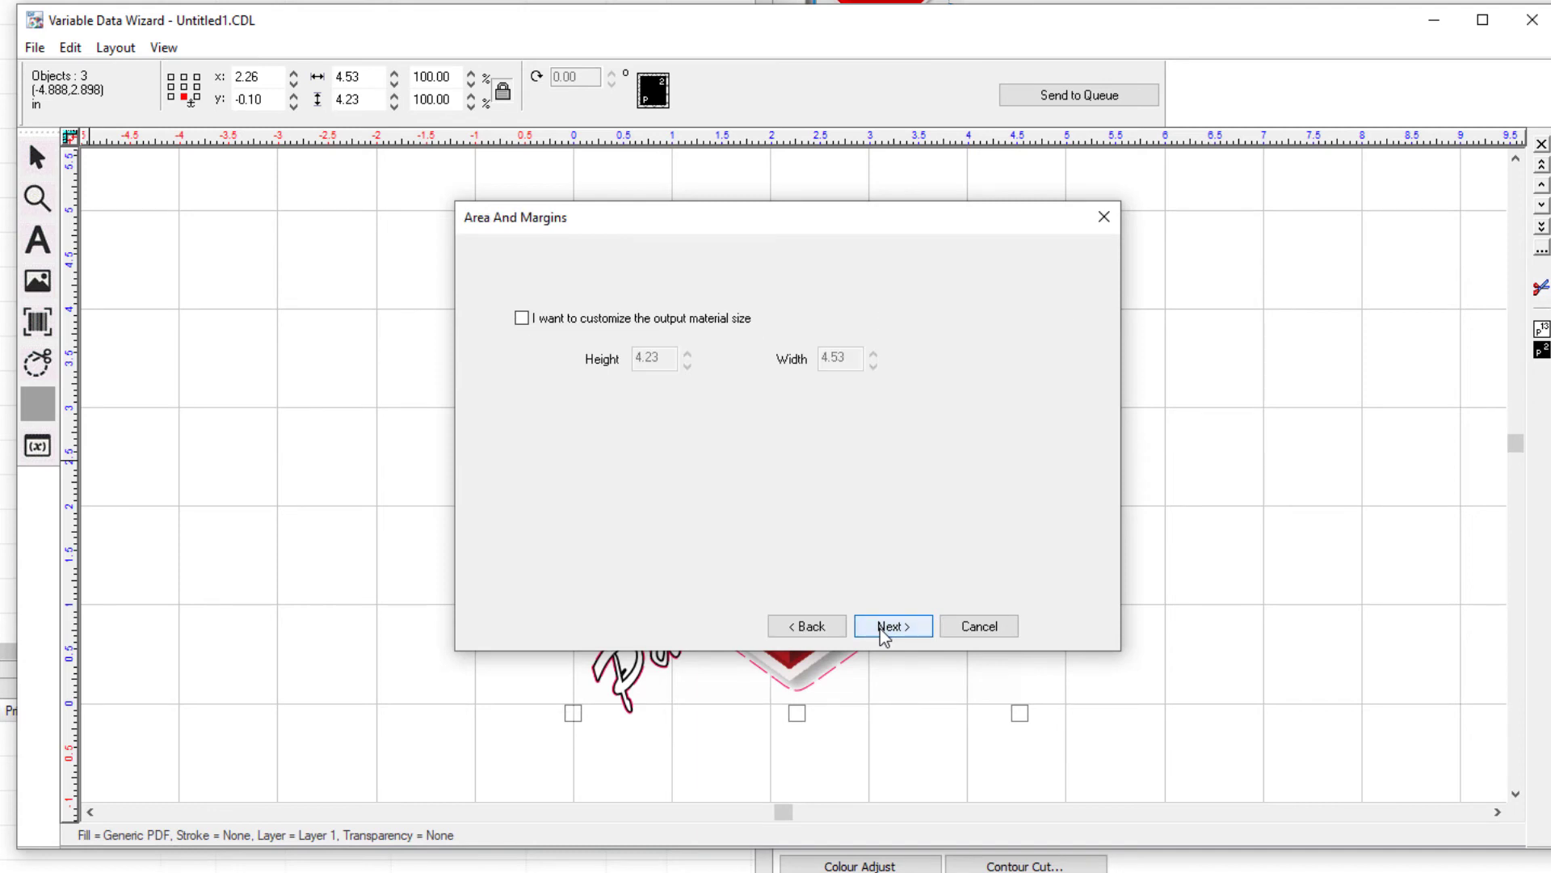
- Enable a custom 5.49 × 5.49 output material size and continue to Text Substitution
click(522, 318)
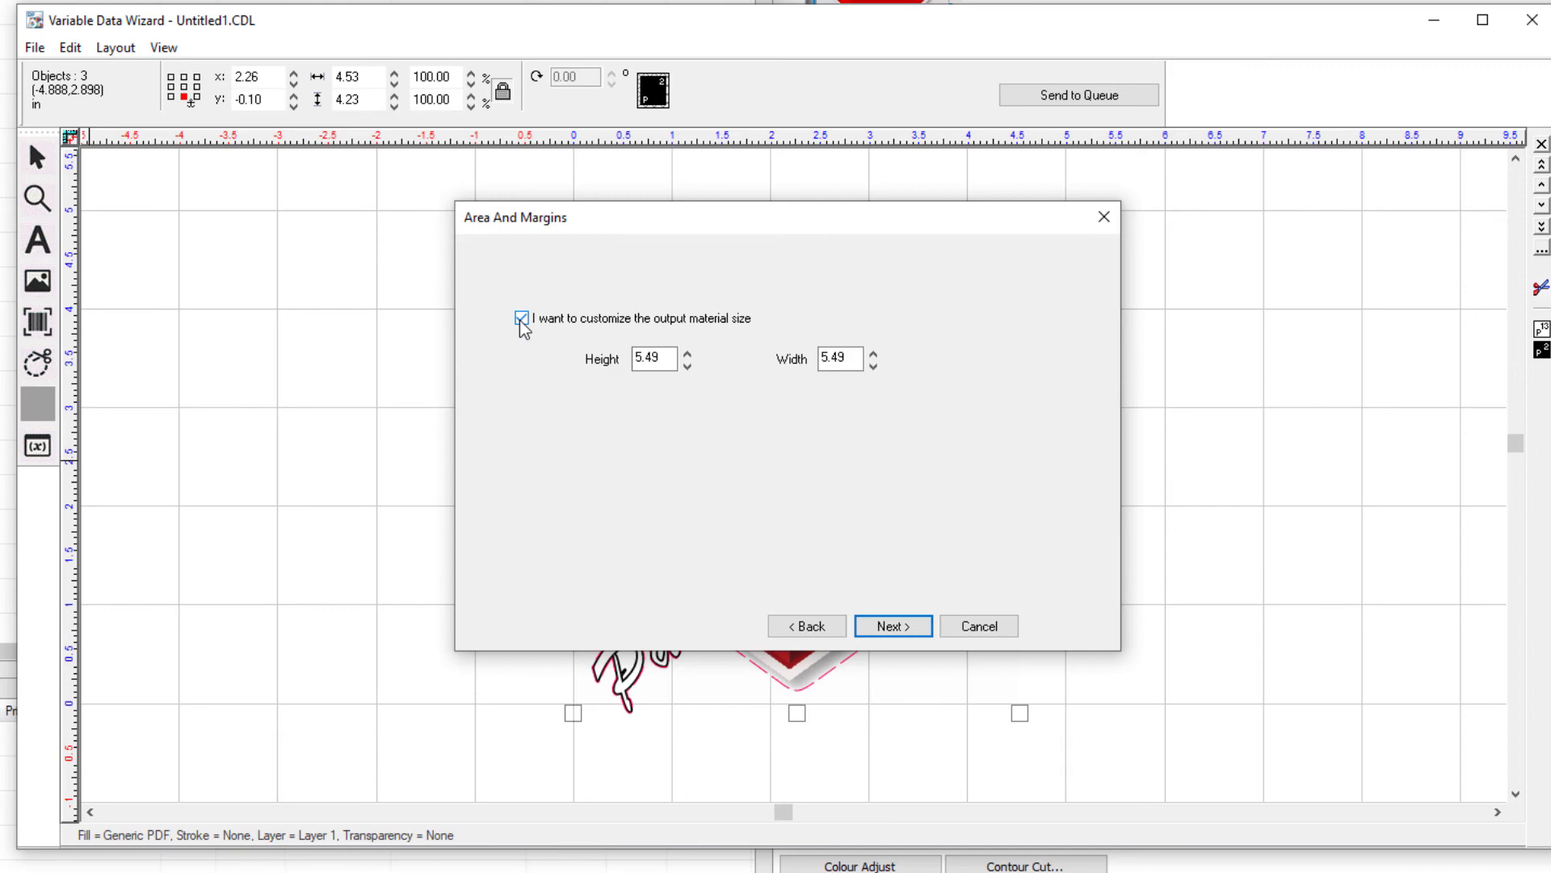
click(892, 625)
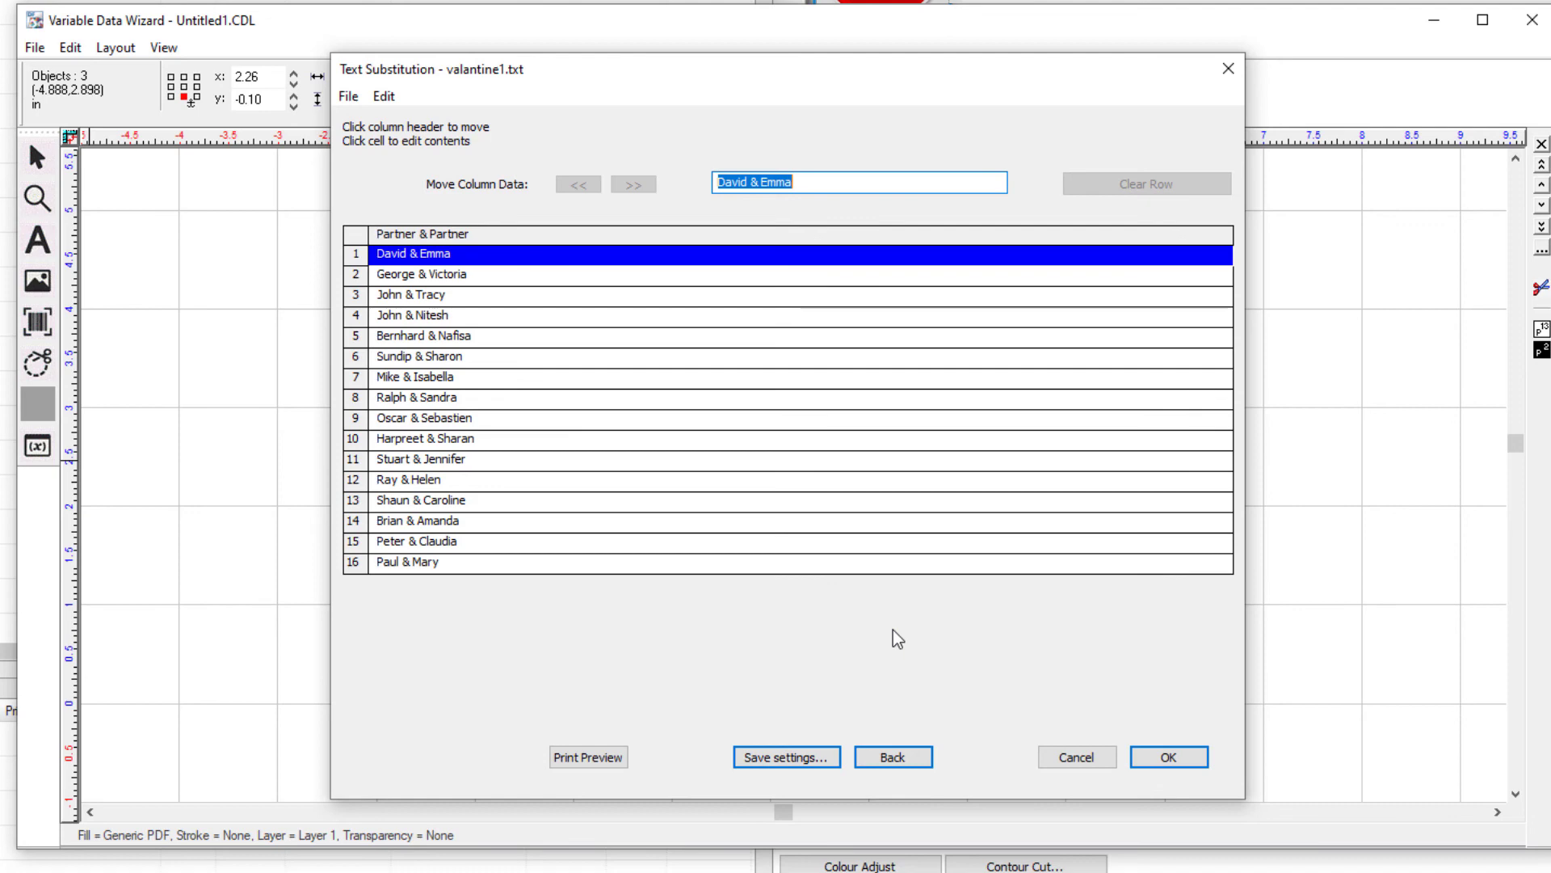
- Check the George & Victoria entry and accept the 16-name list to process the copies
click(425, 274)
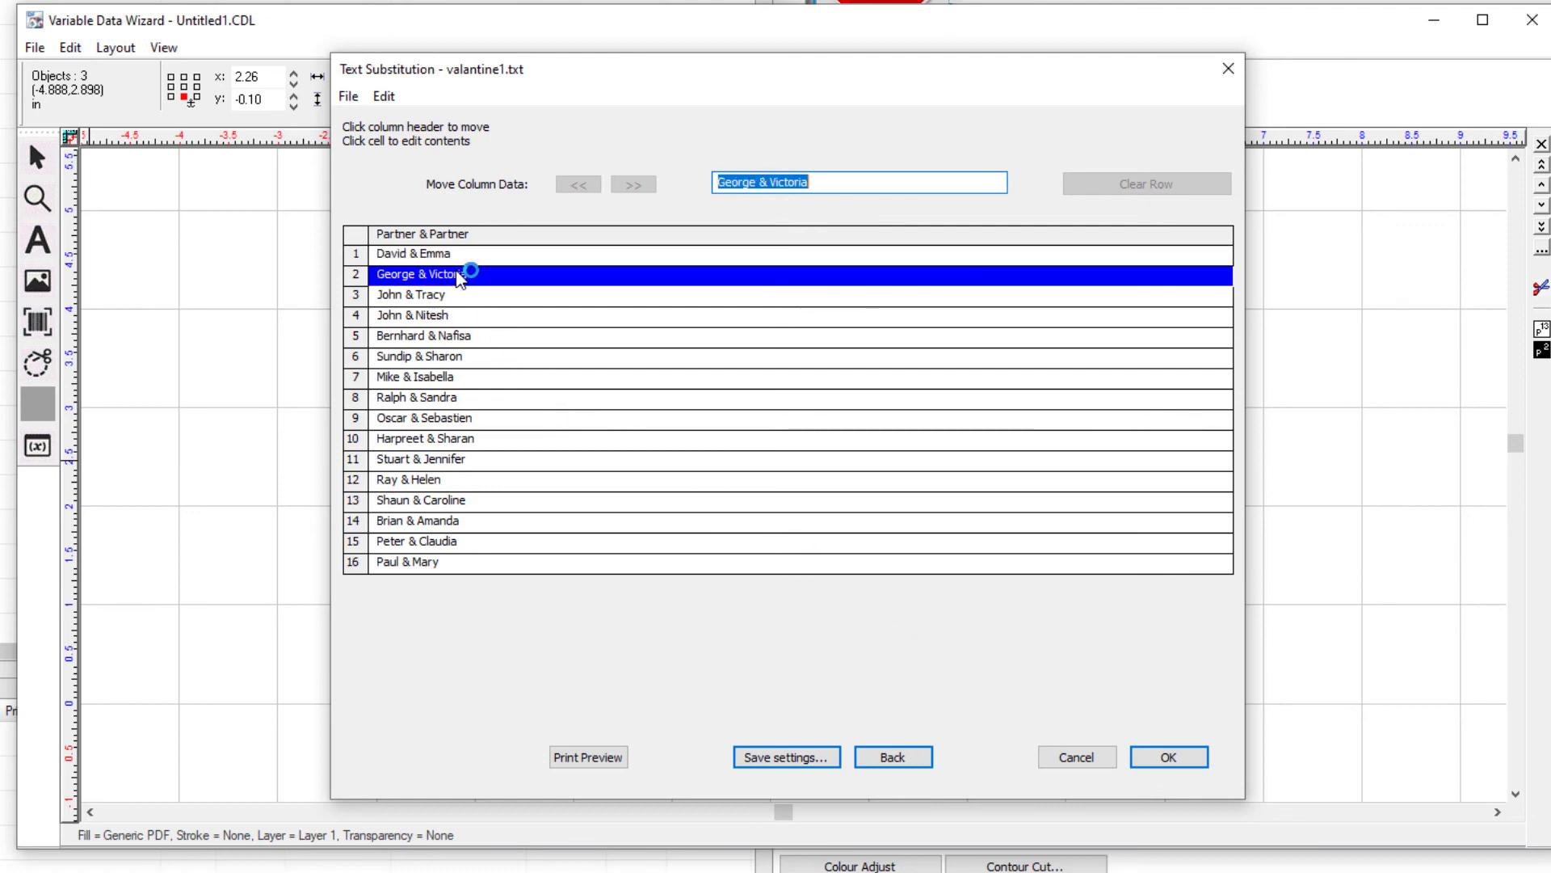
click(858, 182)
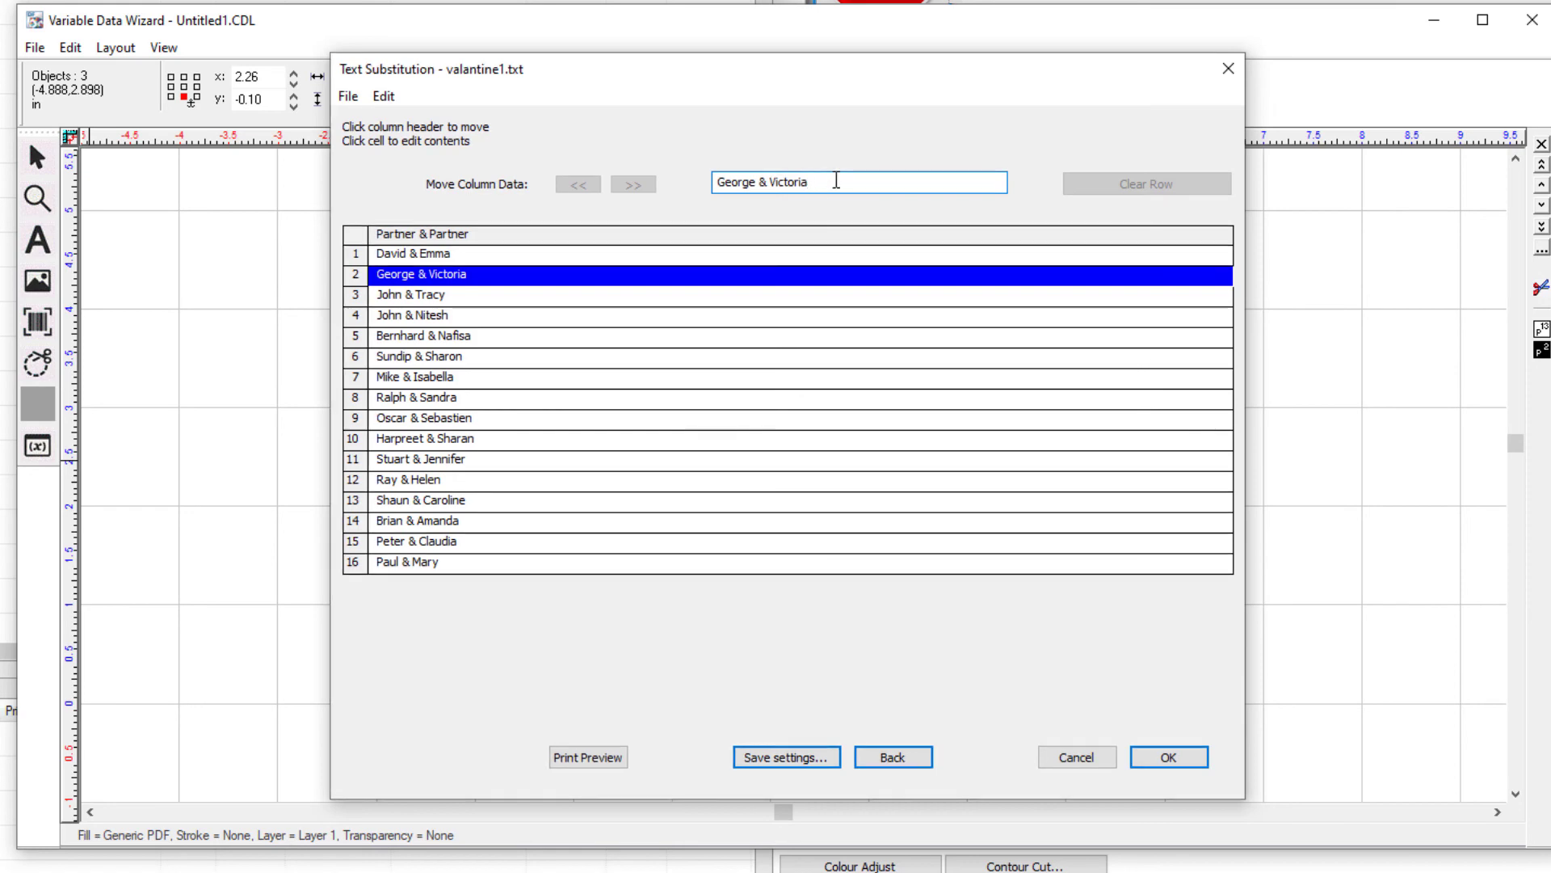
click(1168, 756)
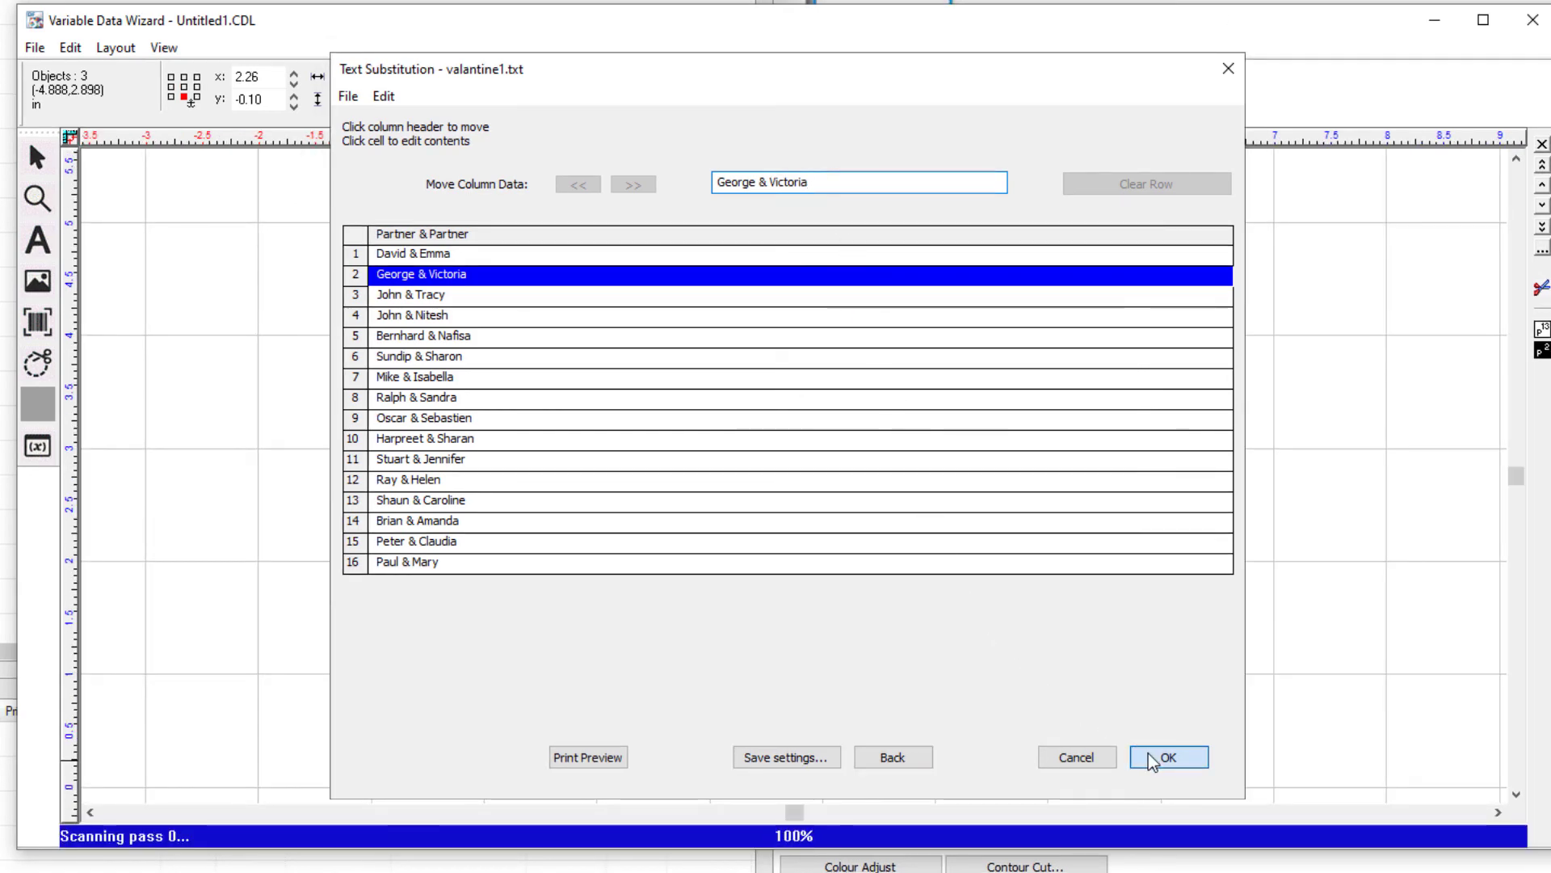
click(1169, 756)
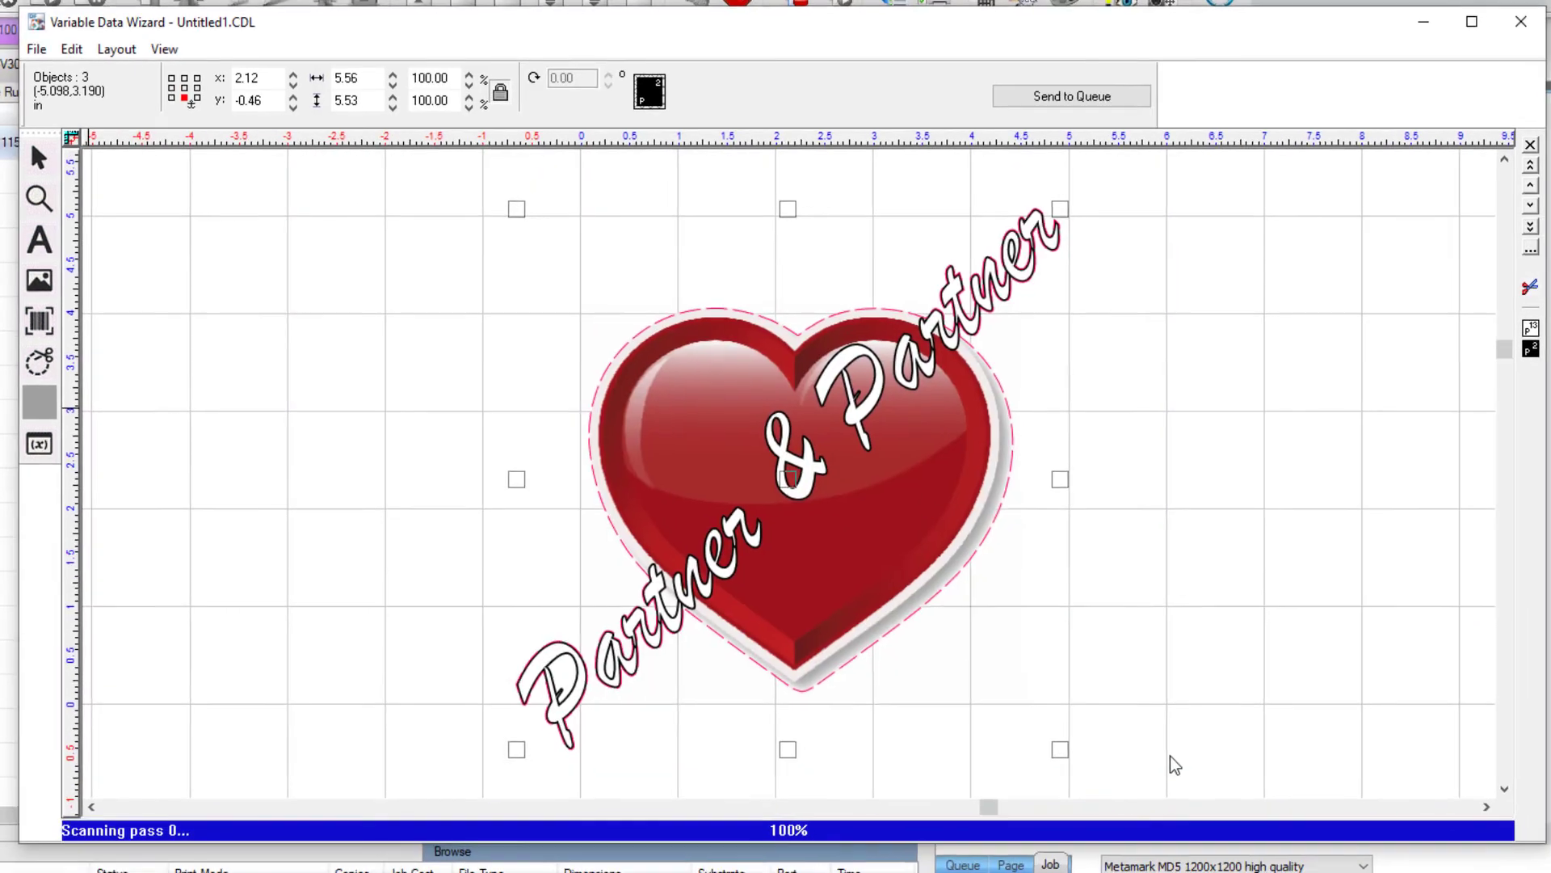